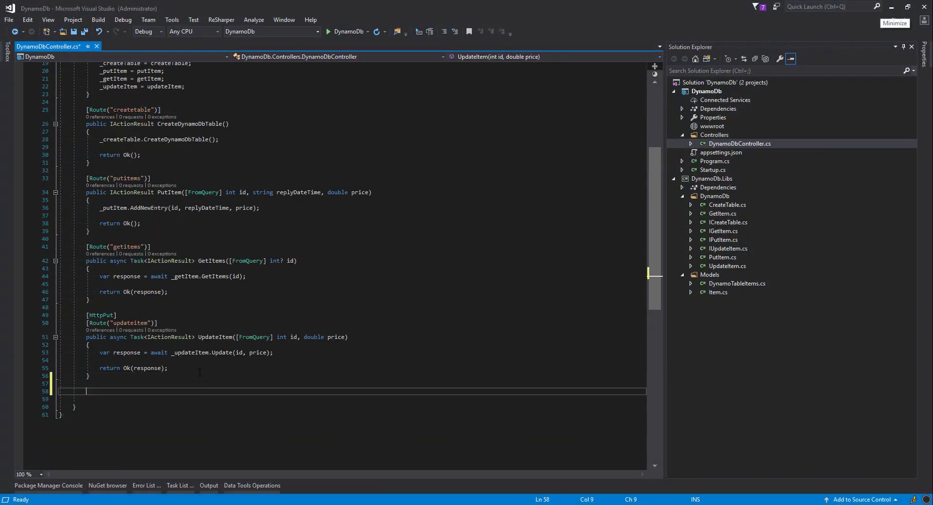
Step: Declare an [HttpDelete] async Task<IActionResult> DeleteTable method taking a [FromQuery] string tableName
text({)
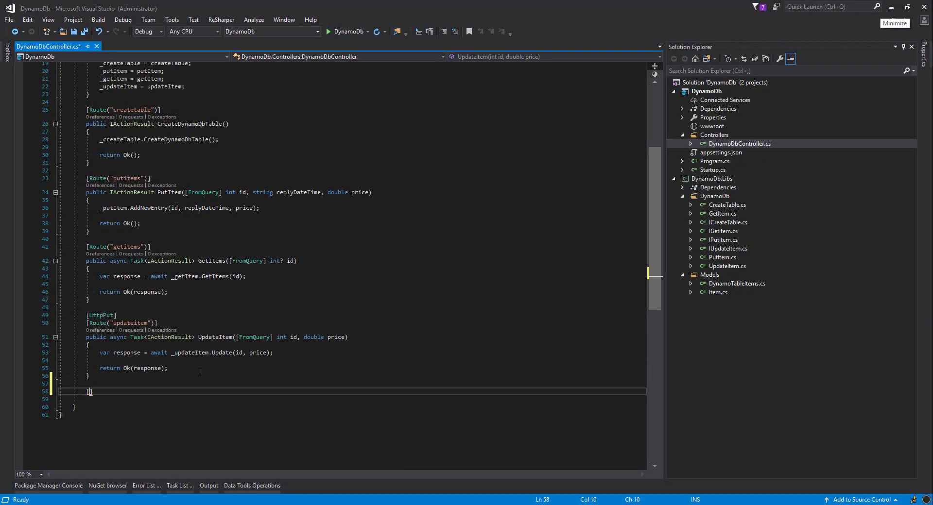
text([HttpD)
click(352, 398)
text([Route])
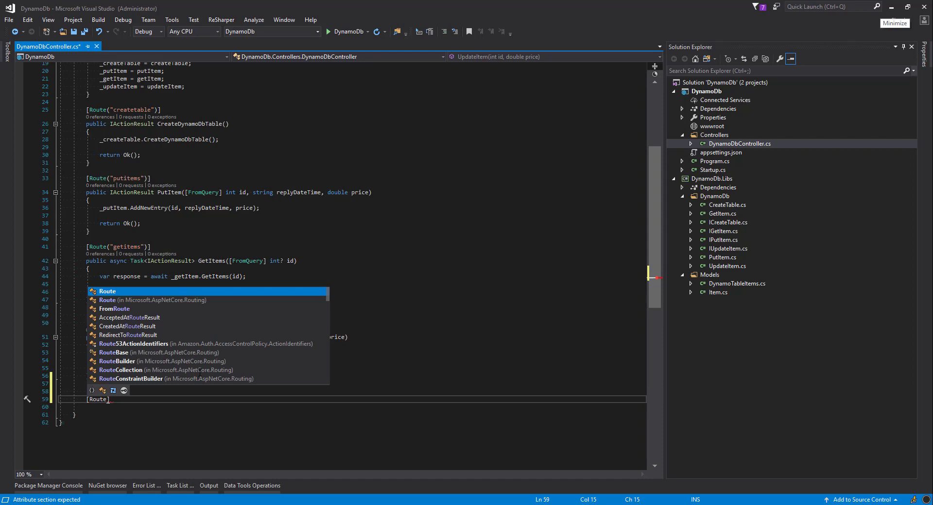
mouse_move(107, 292)
text(("dele)
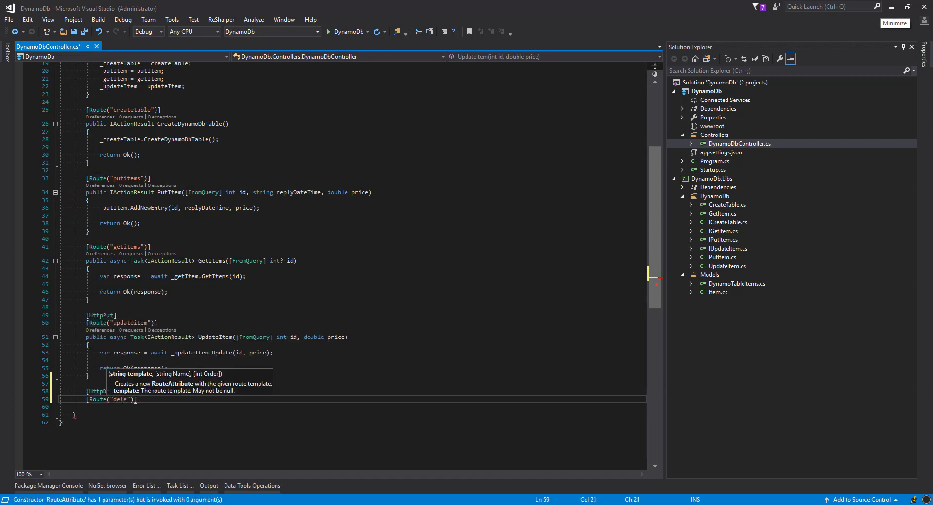
text(te)
text(p)
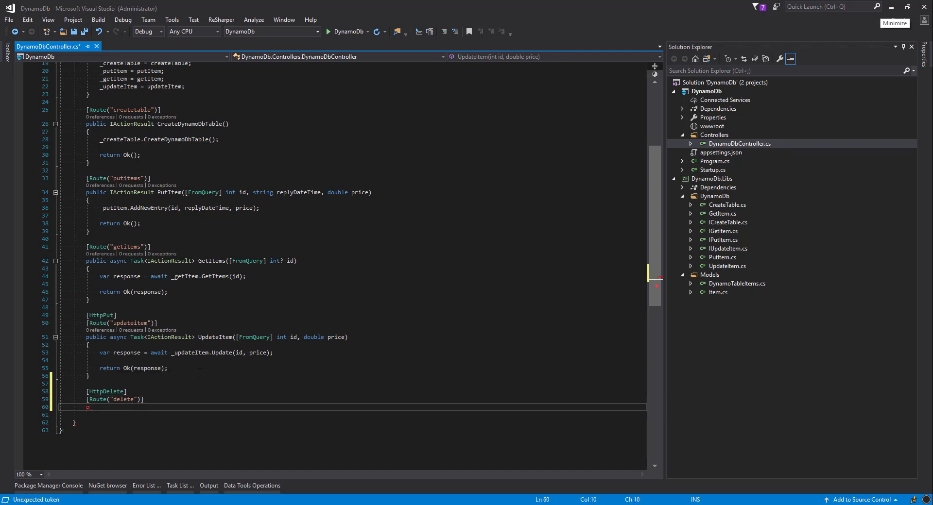
text(ublic async Task<>)
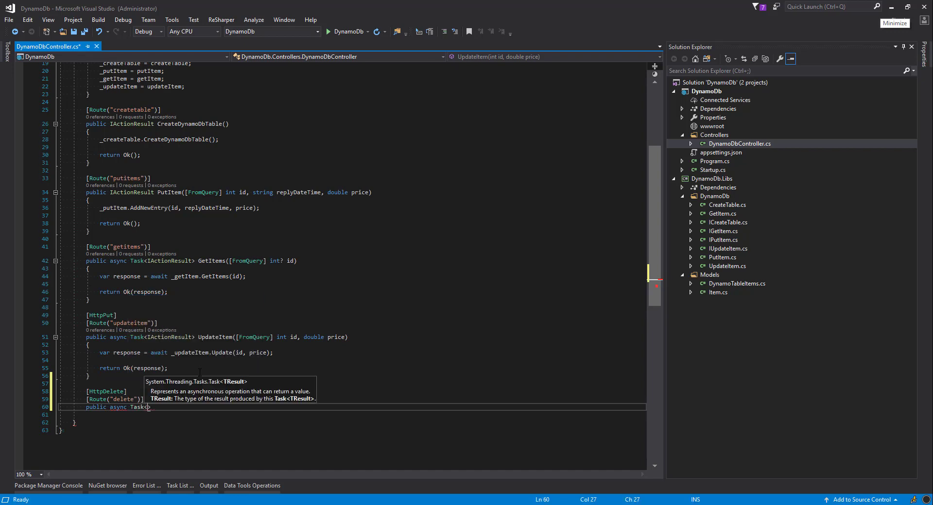
text(Task>)
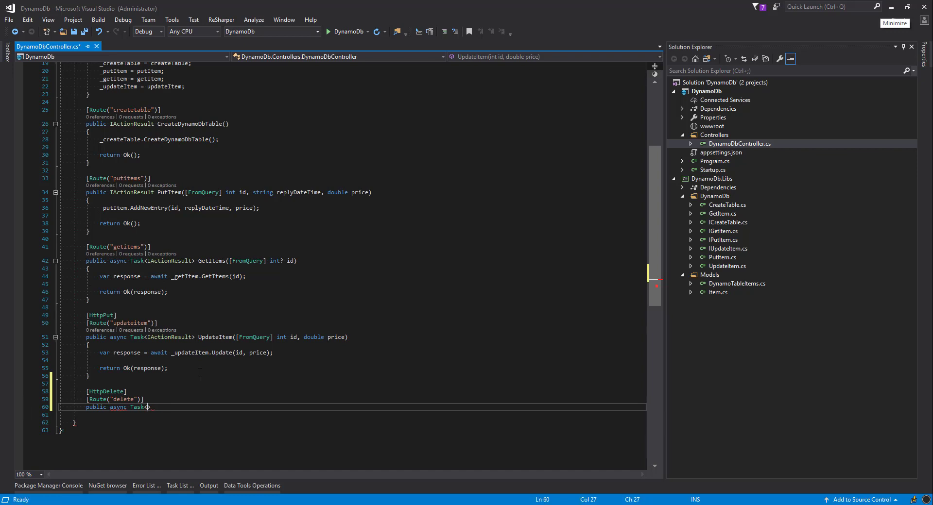
text(IActionResult)
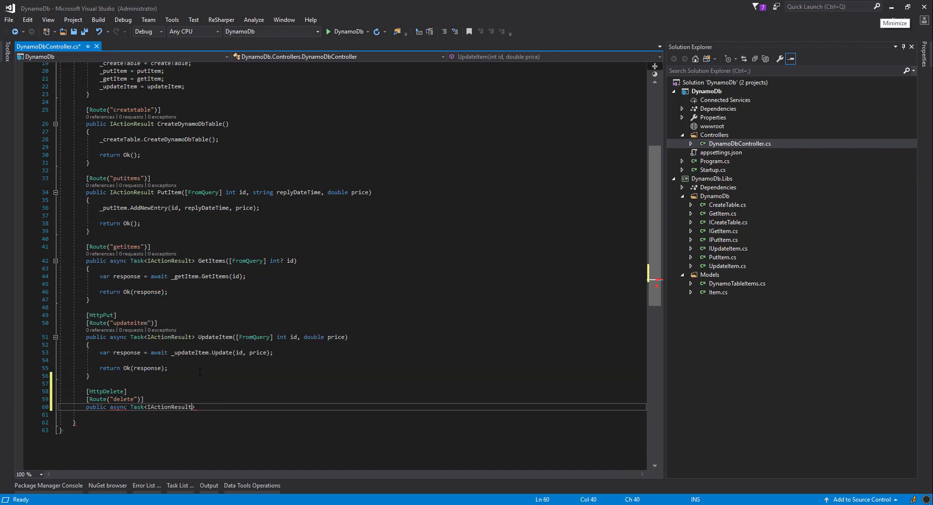
text(Delete)
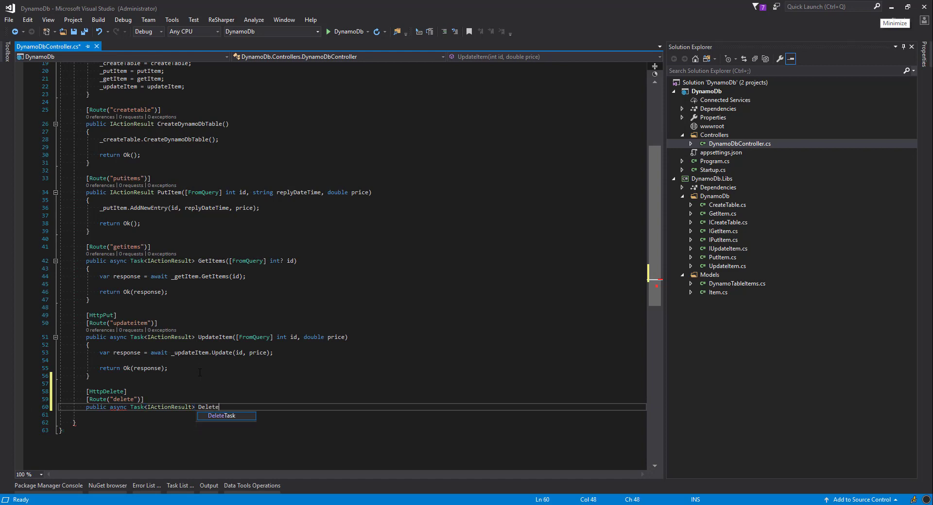
text(Table)
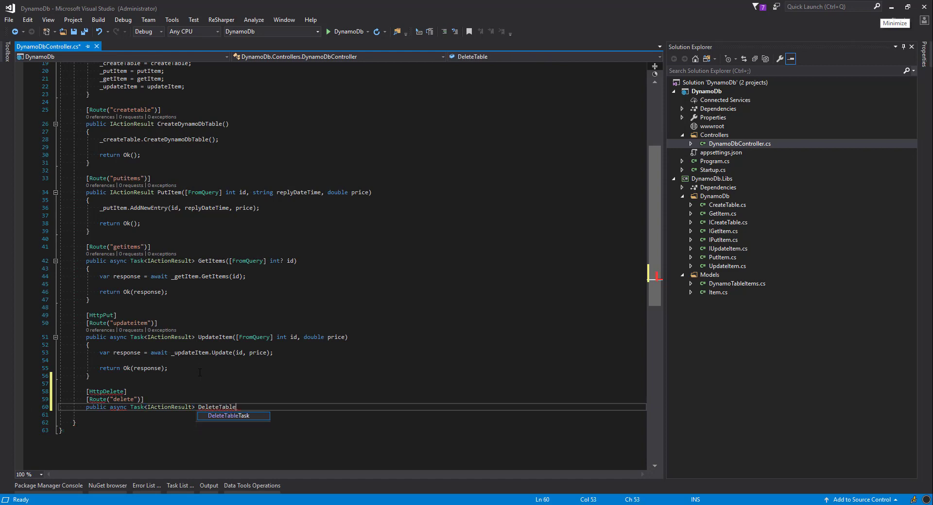
text(([F)
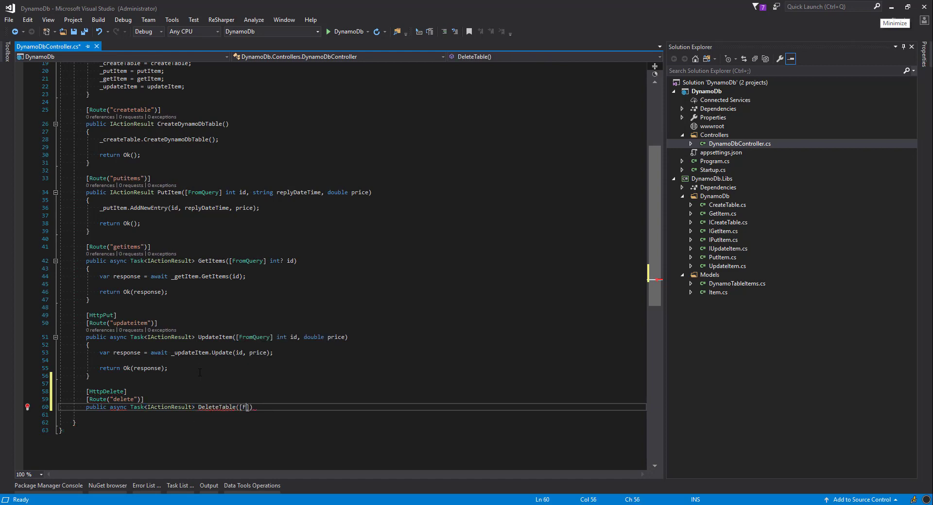
text(romQuery)
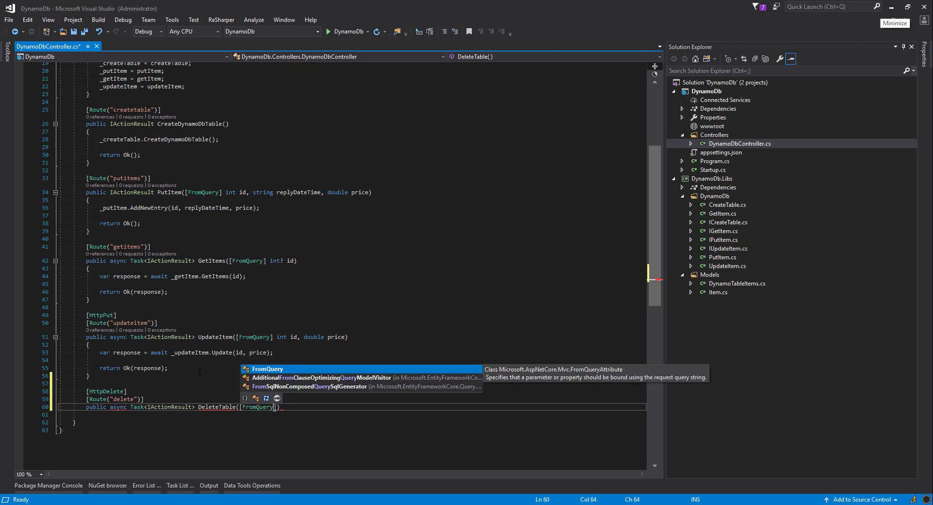
text(string)
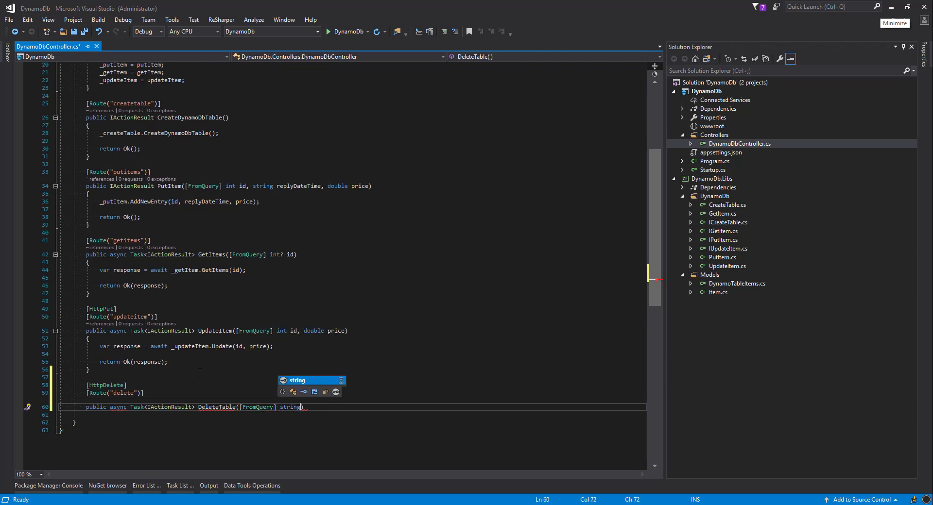
text(tableName)
text(var response = await)
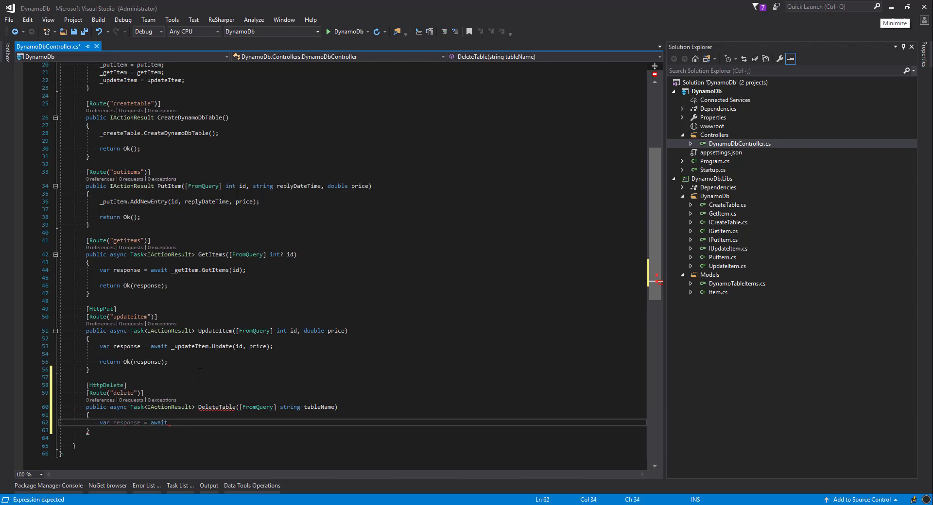
Step: Have DeleteTable call _deleteTable.ExecuteTableDelete with the table name and return Ok
text(_delete)
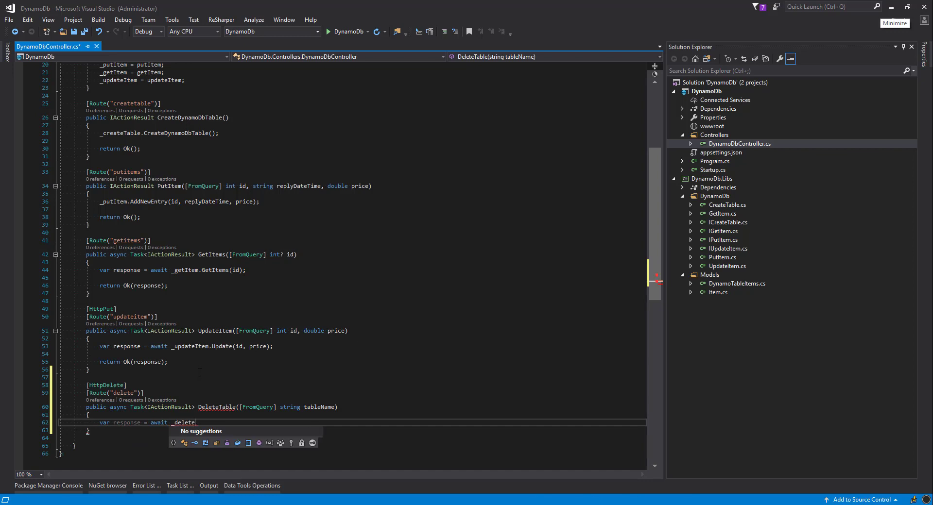
text(Table)
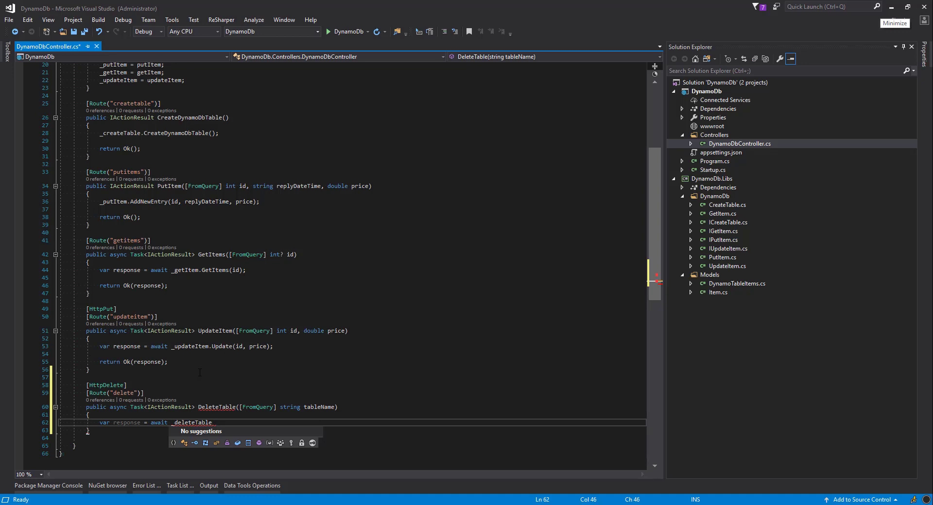
text(.Execute)
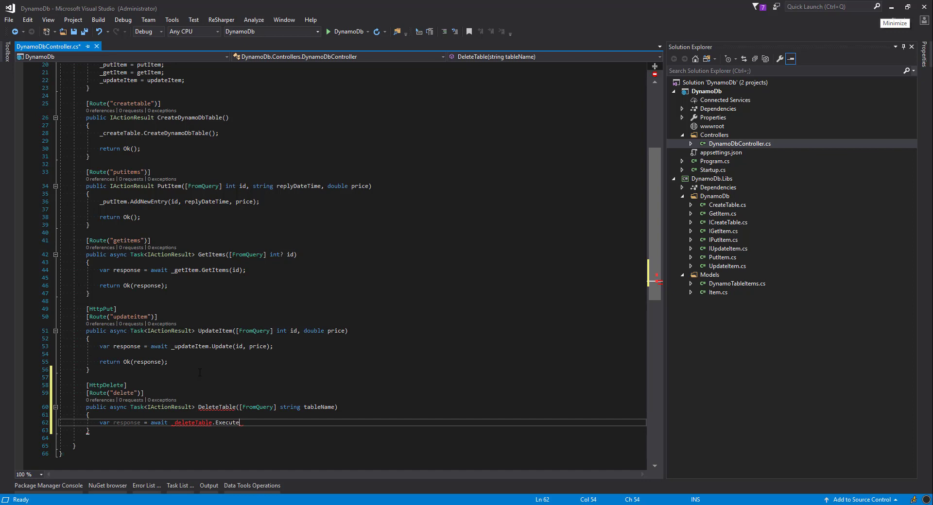
text(TableDelete(tableName);)
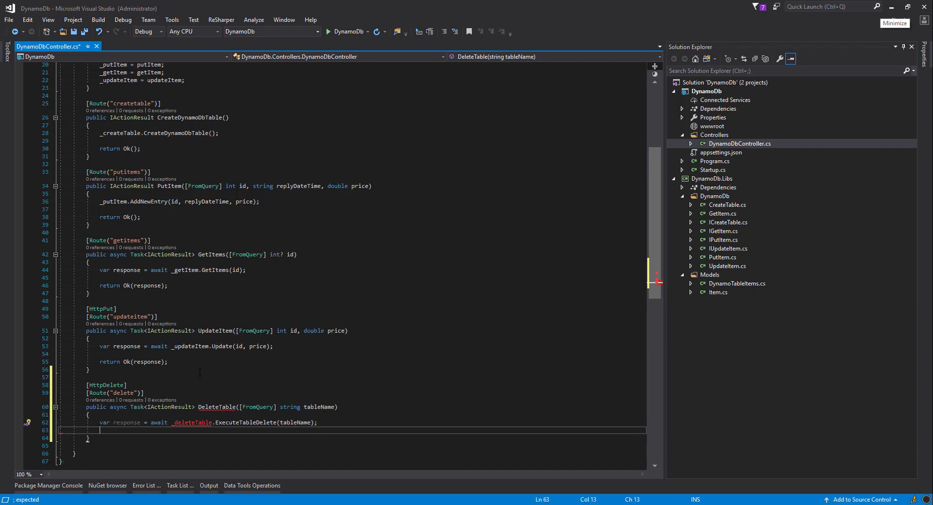
text(return OPk)
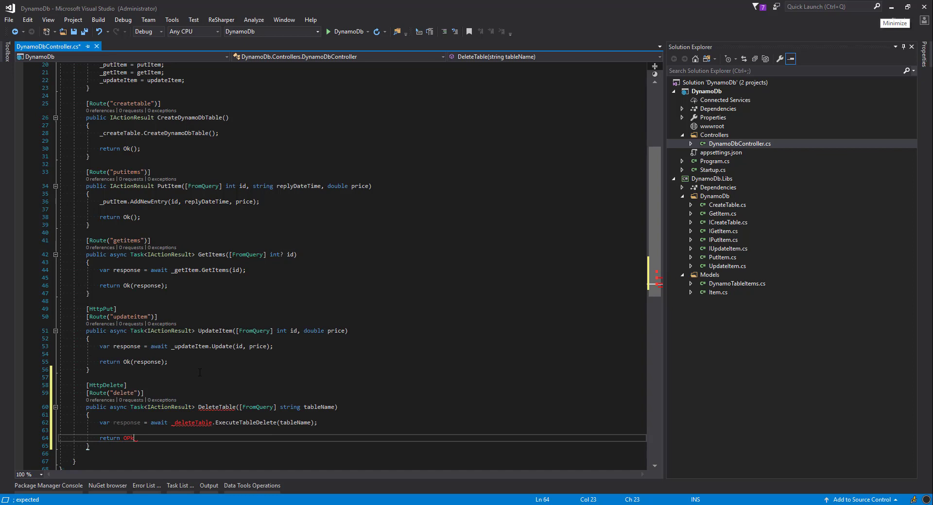
text(()
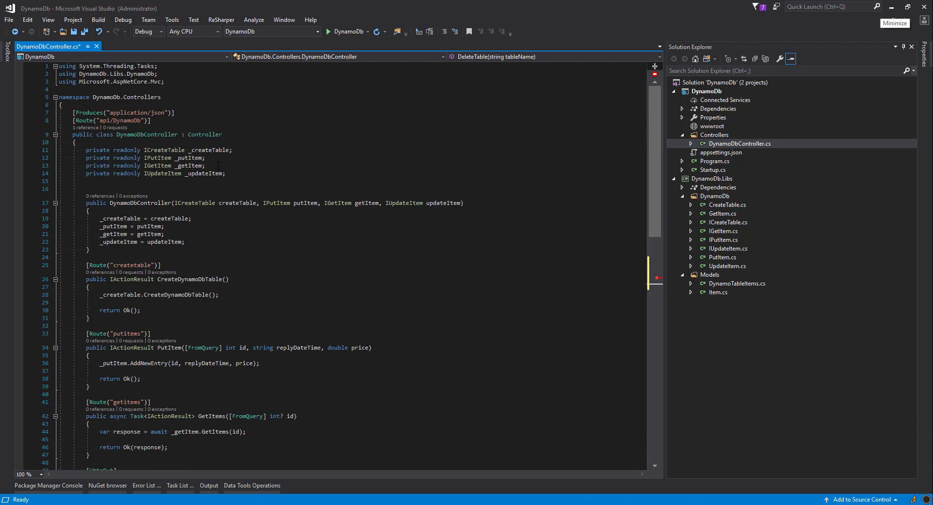
Step: Add a private readonly IDeleteTable _deleteTable field to the controller
text(p)
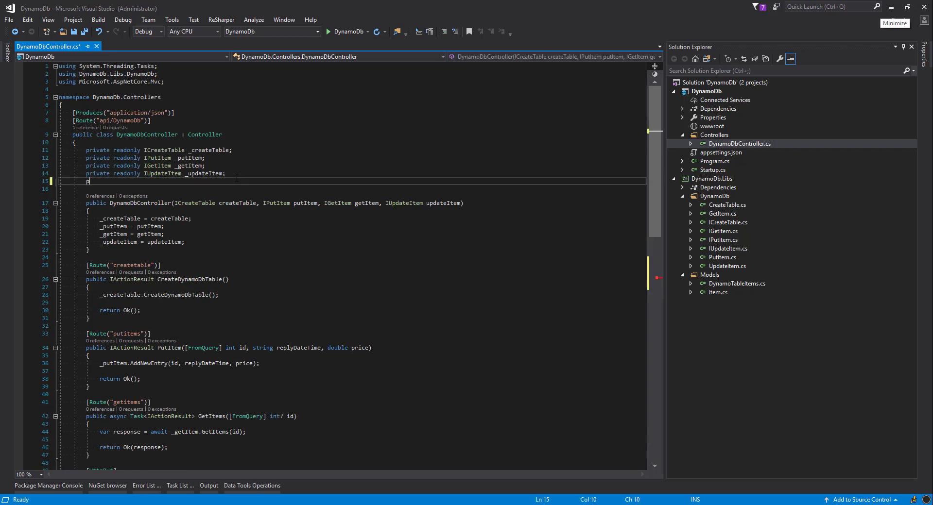
text(rivate readonly I)
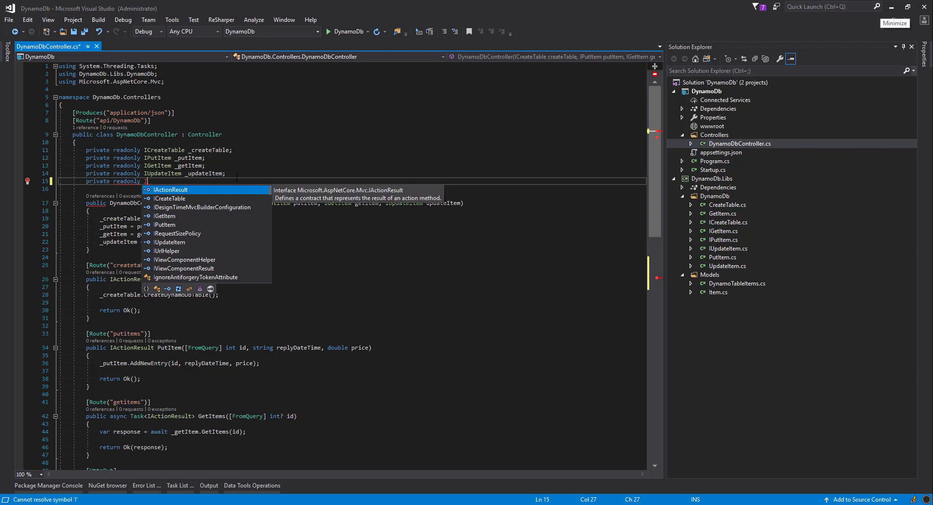
text(DeleteTable _deleteTable;)
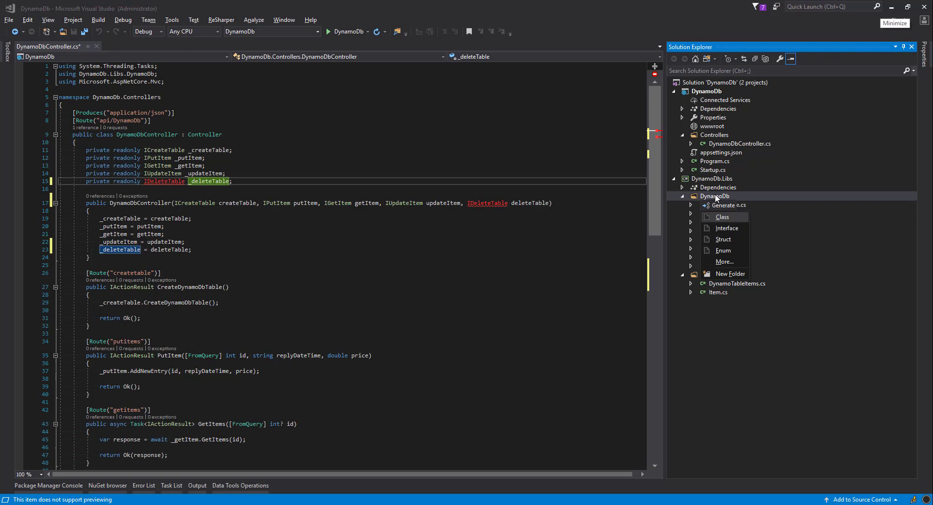
mouse_move(727, 229)
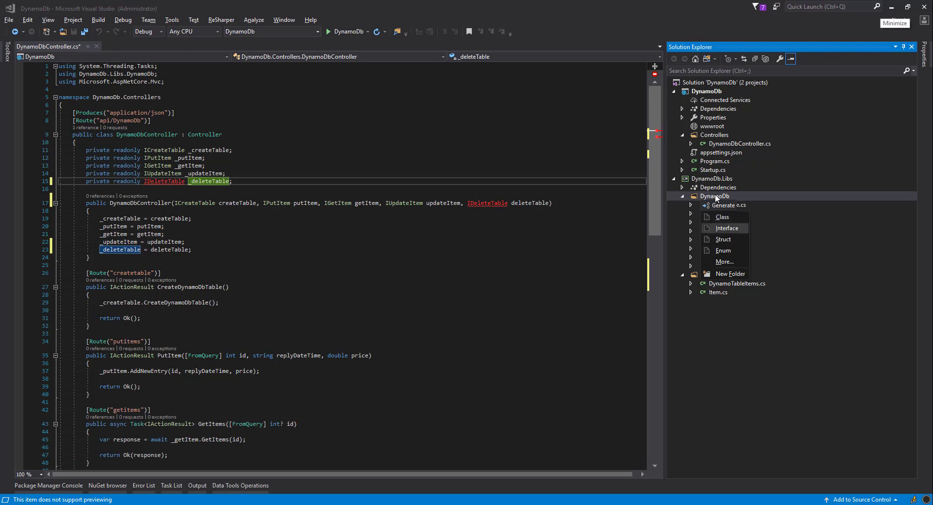
Step: Add a new IDeleteTable interface and a new DeleteTable class to the DynamoDb folder
click(726, 229)
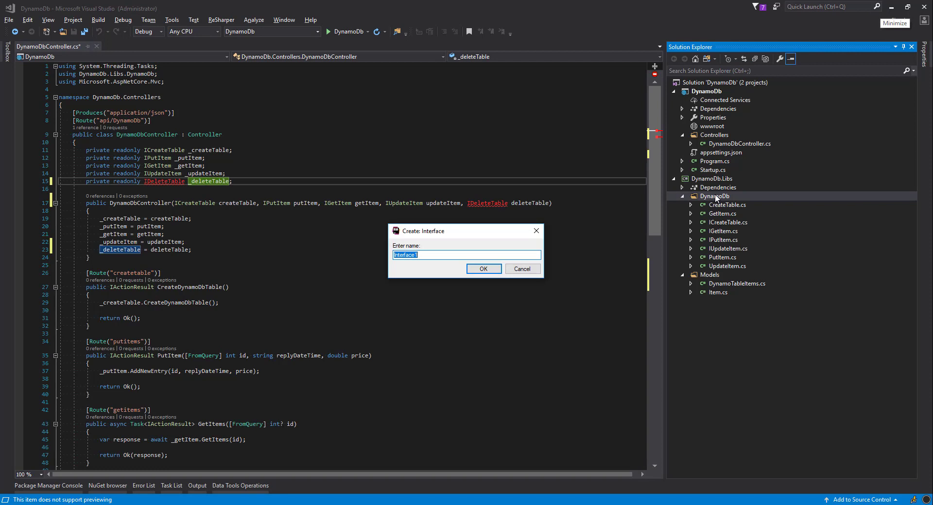
text(ID)
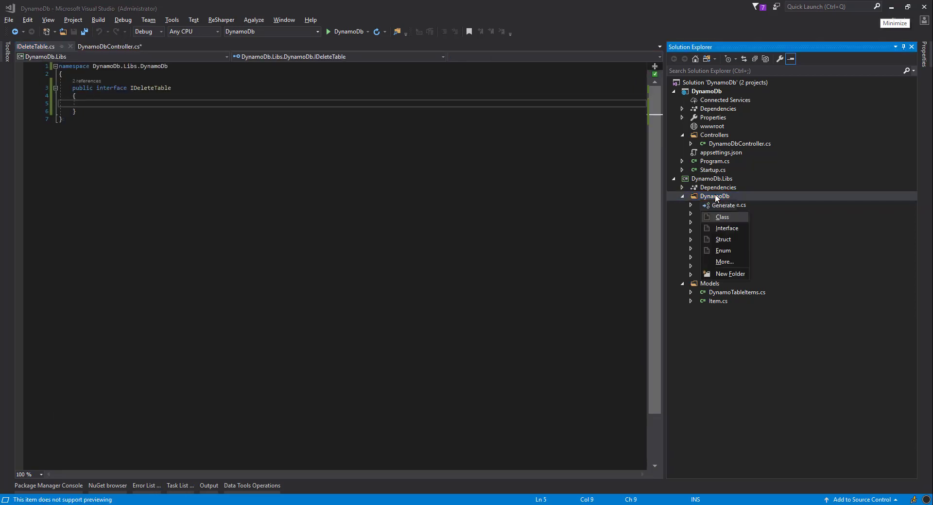
click(722, 216)
text(DeleteTable)
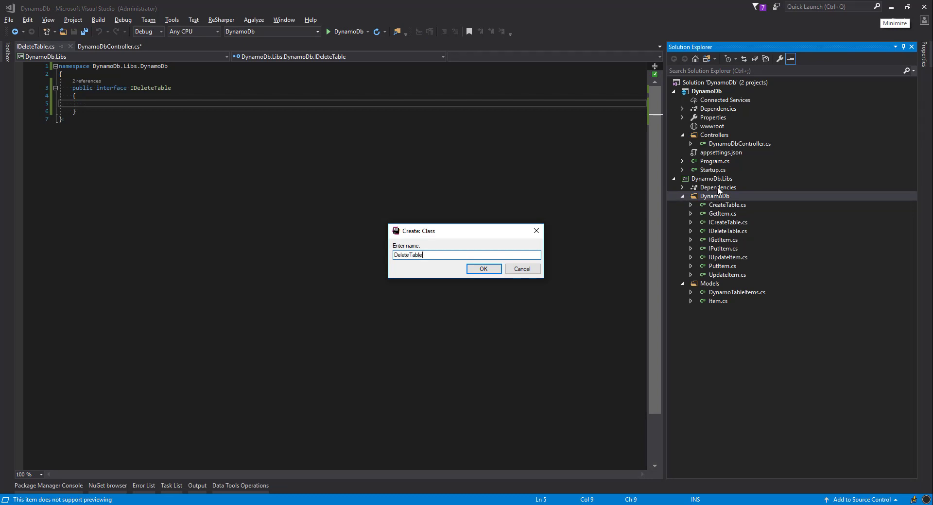
click(482, 269)
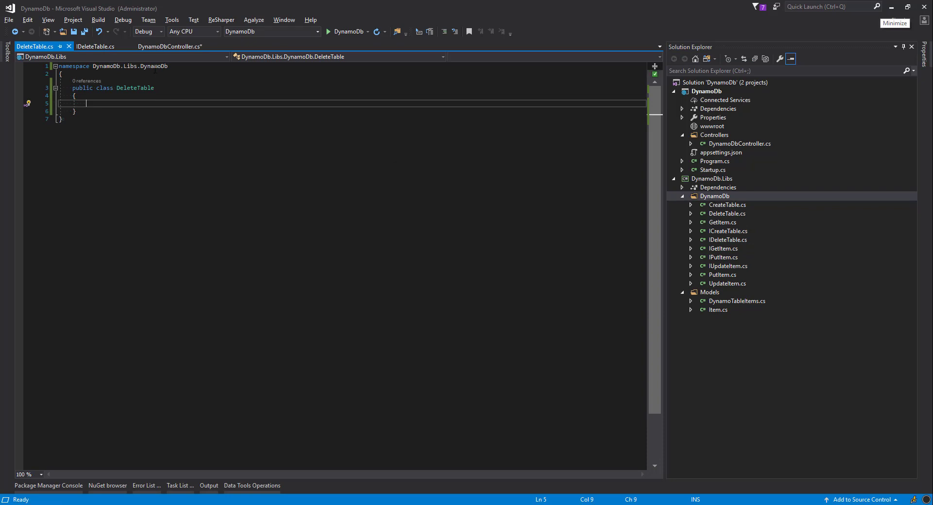
Step: Make the DeleteTable class implement IDeleteTable via ': IDeleteTable' after the class name
text(:)
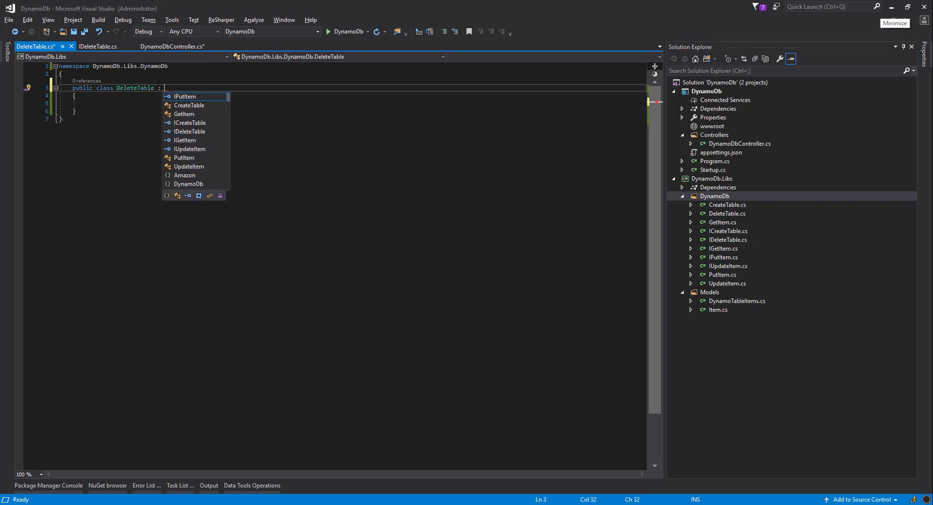
mouse_move(184, 96)
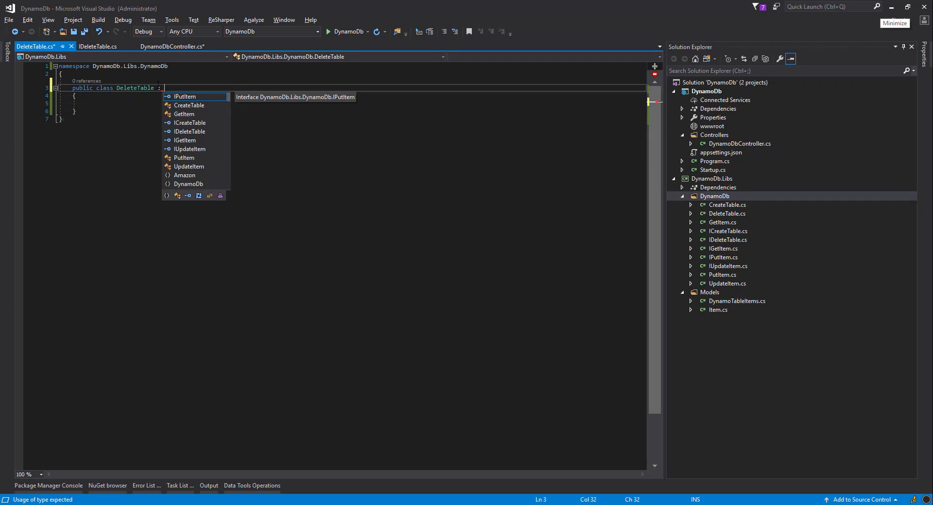
text(I)
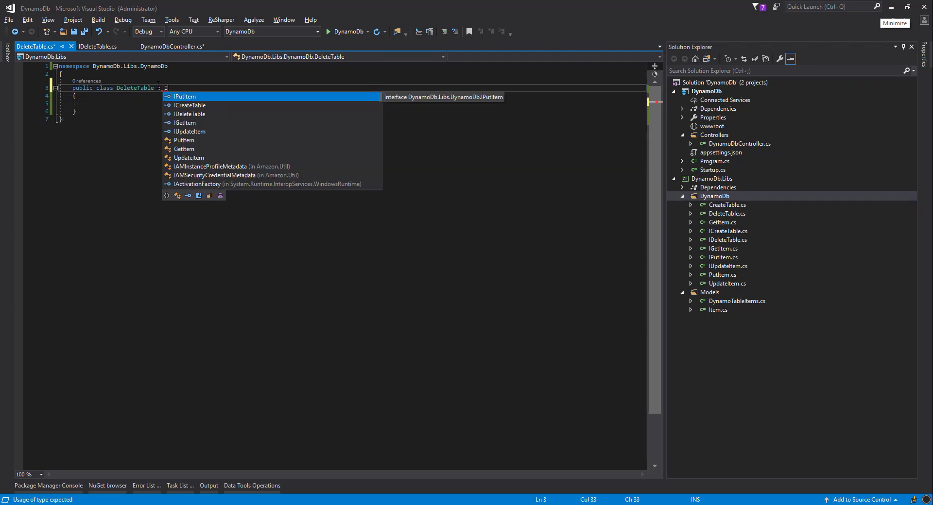
text(De)
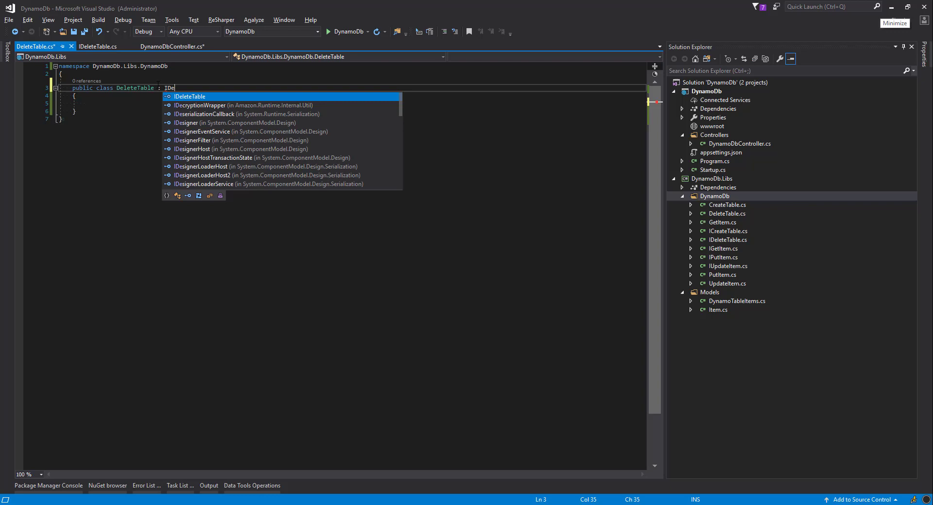
key(Tab)
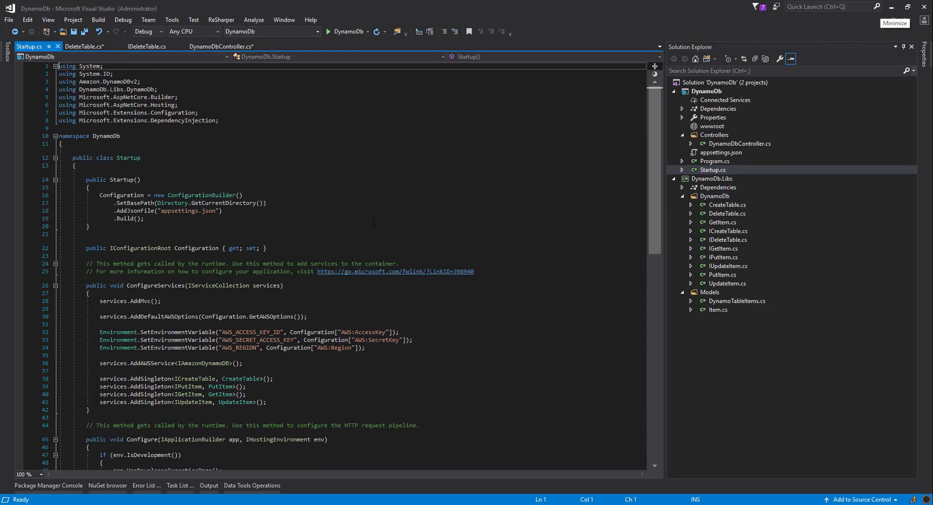
Step: Add services.AddSingleton<IDeleteTable, DeleteTable>() to ConfigureServices in Startup
scroll(down, 3)
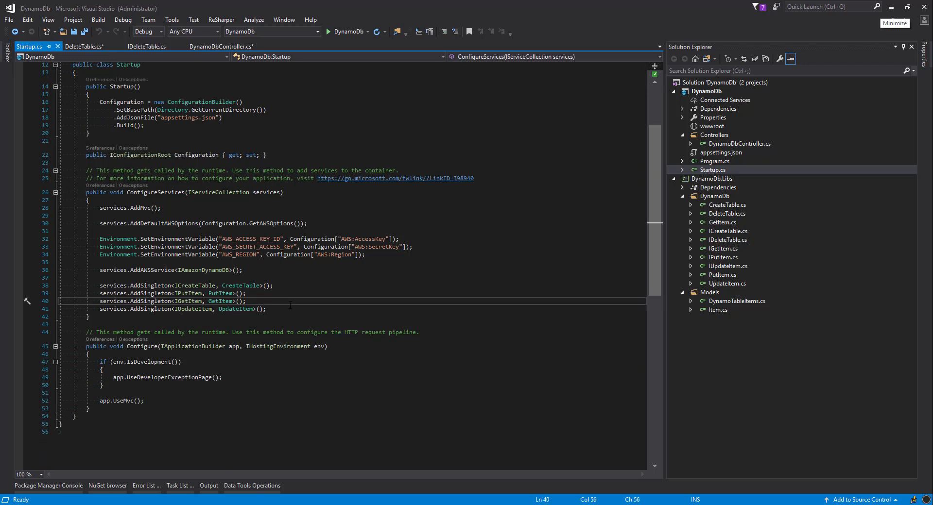
text(se)
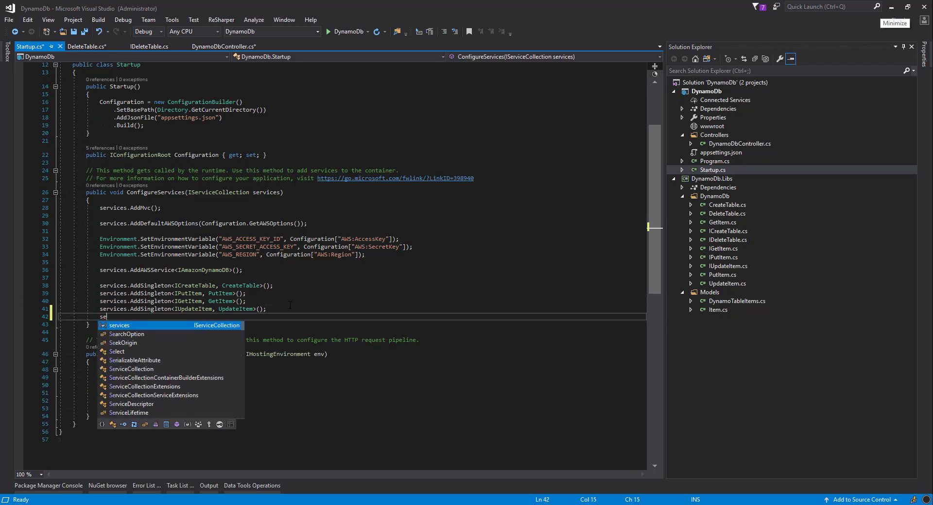
text(rc)
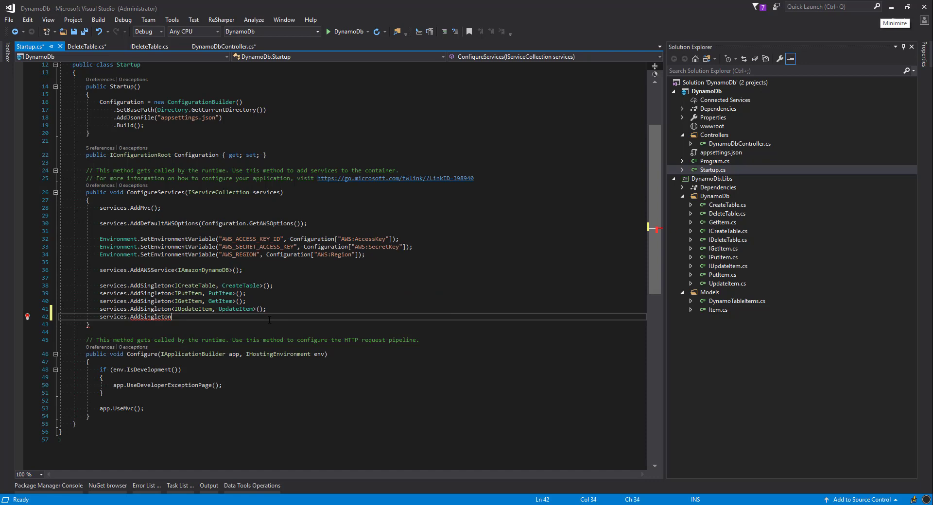
text(<IDeleteTable, DeleteTable>)
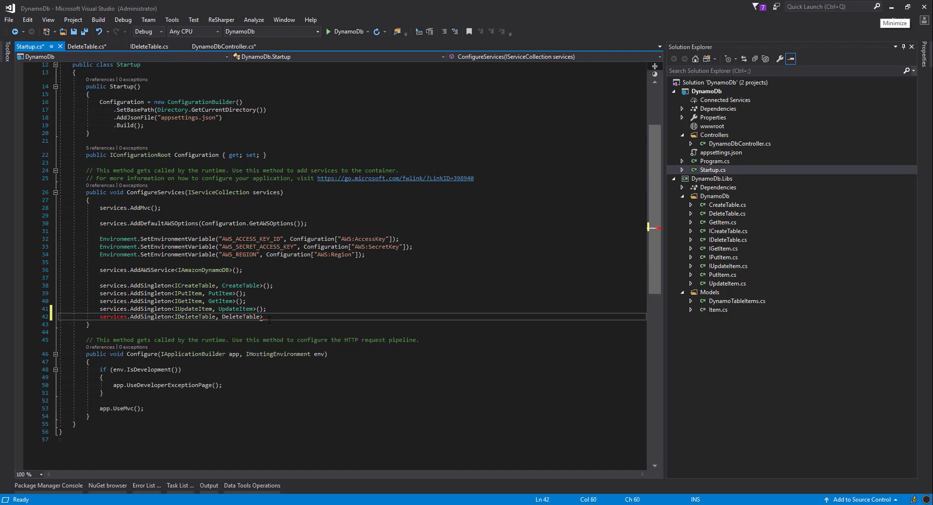
text(();)
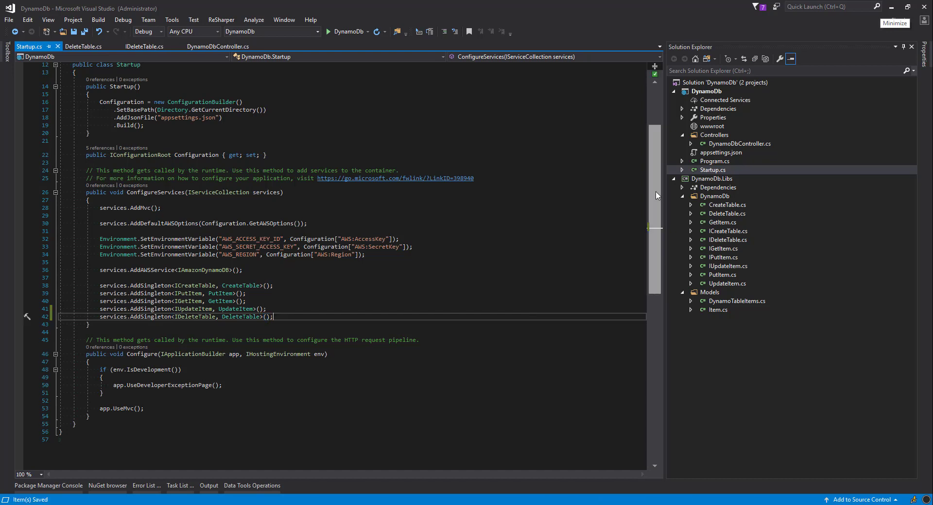
click(727, 213)
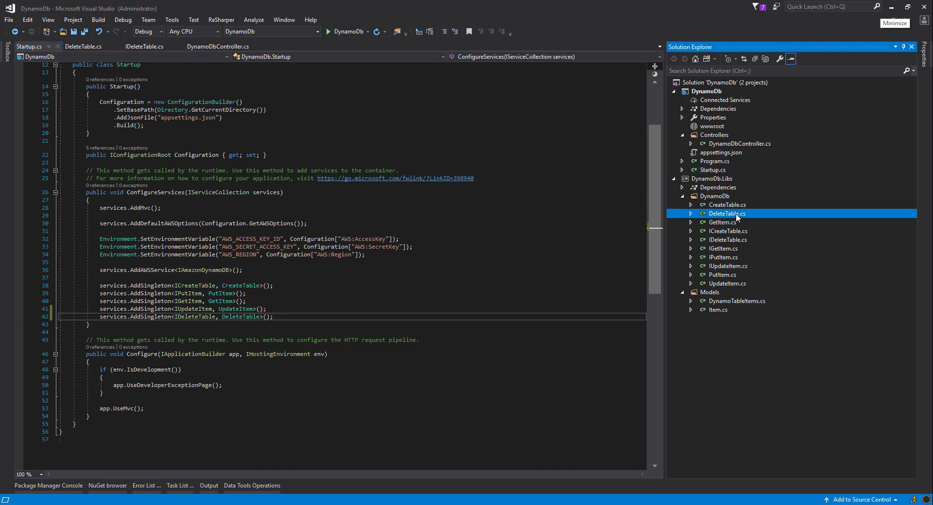
Step: Give DeleteTable a private readonly IAmazonDynamoDB _dynamoClient field
double_click(726, 213)
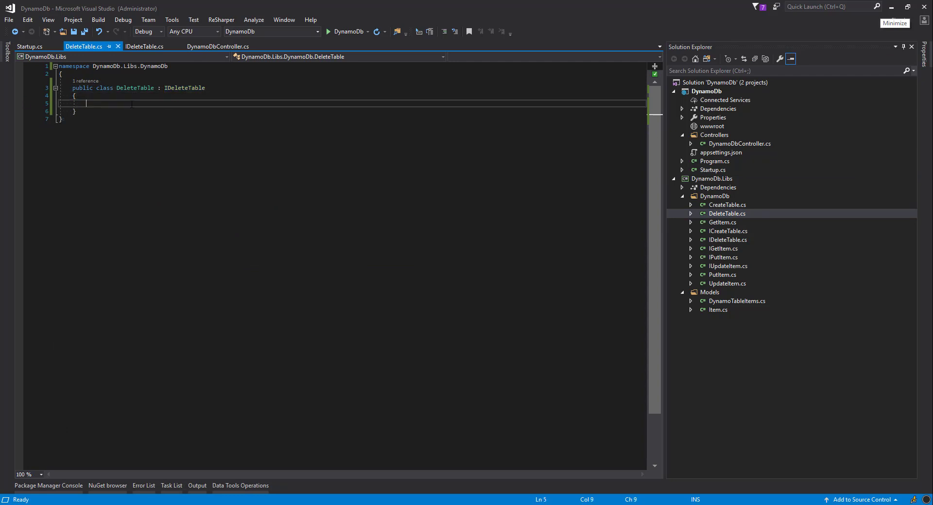
text(private)
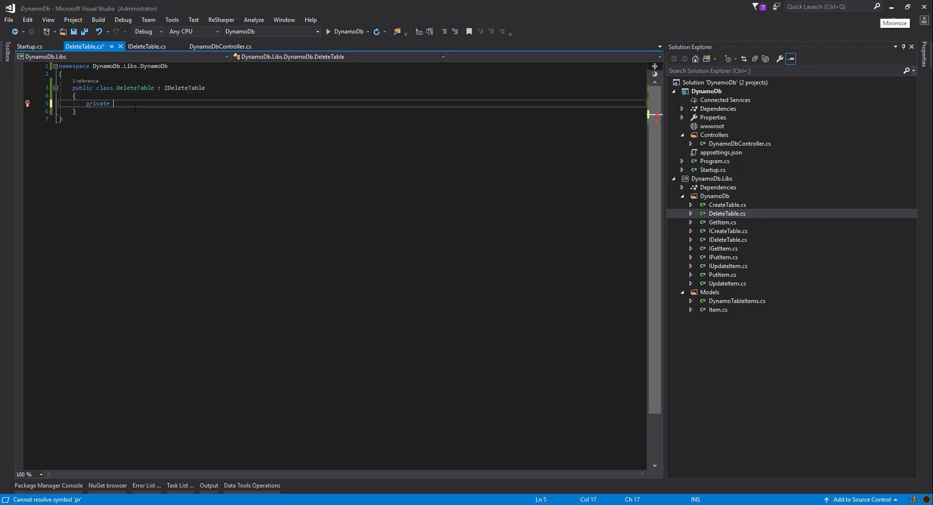
text(r)
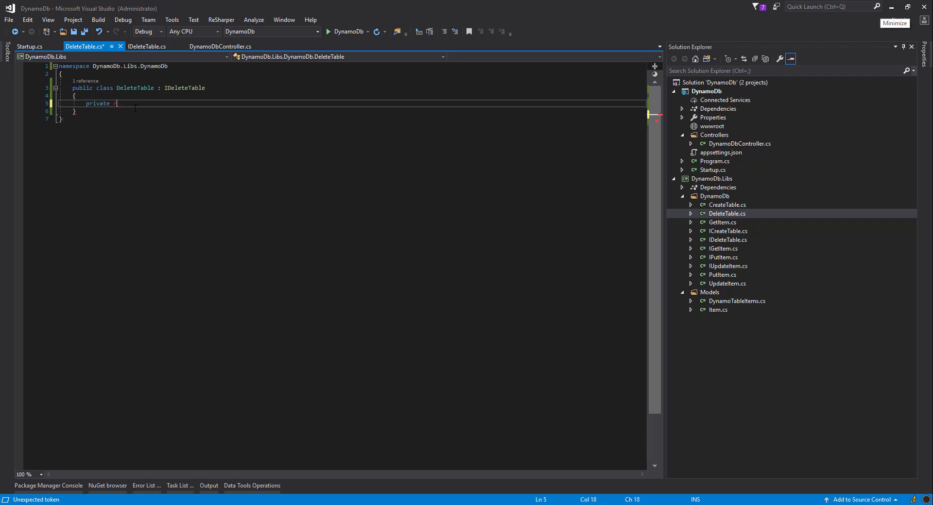
text(eadonly)
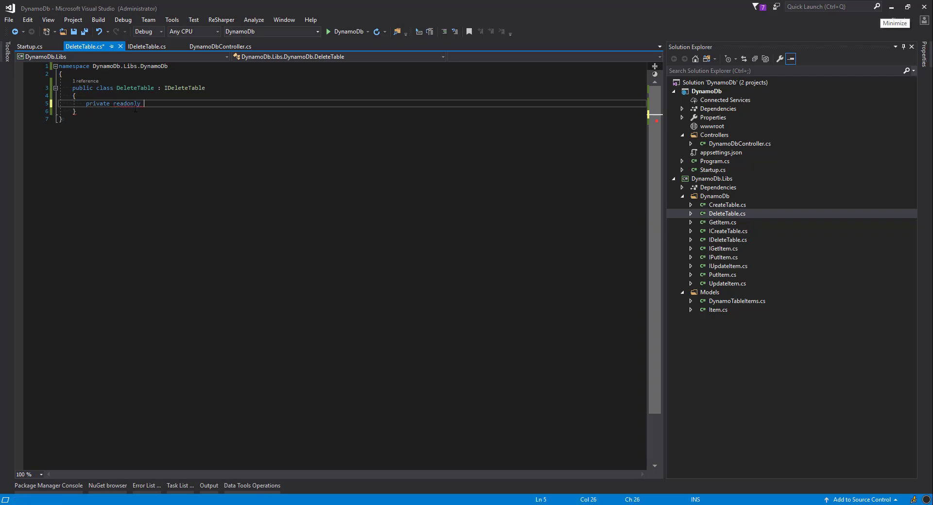
text(IAmazonDynamoDB)
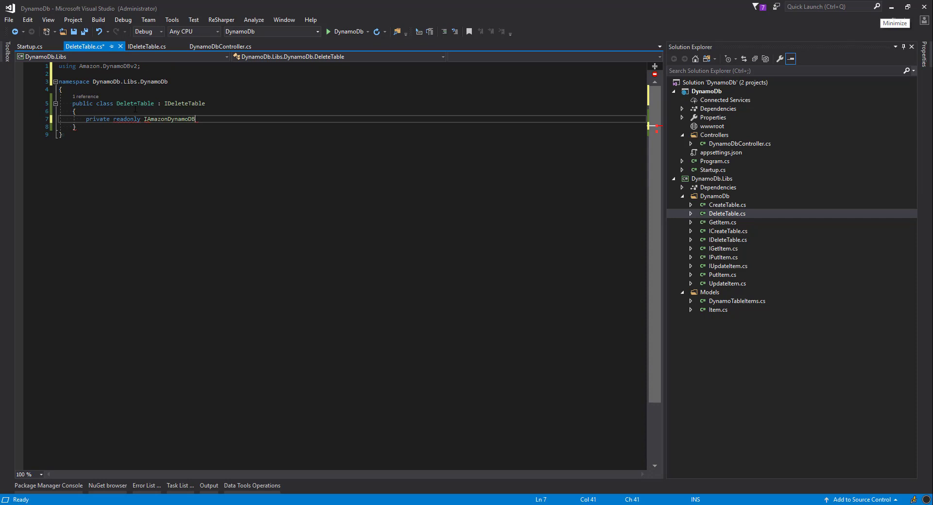
text(_dynamo)
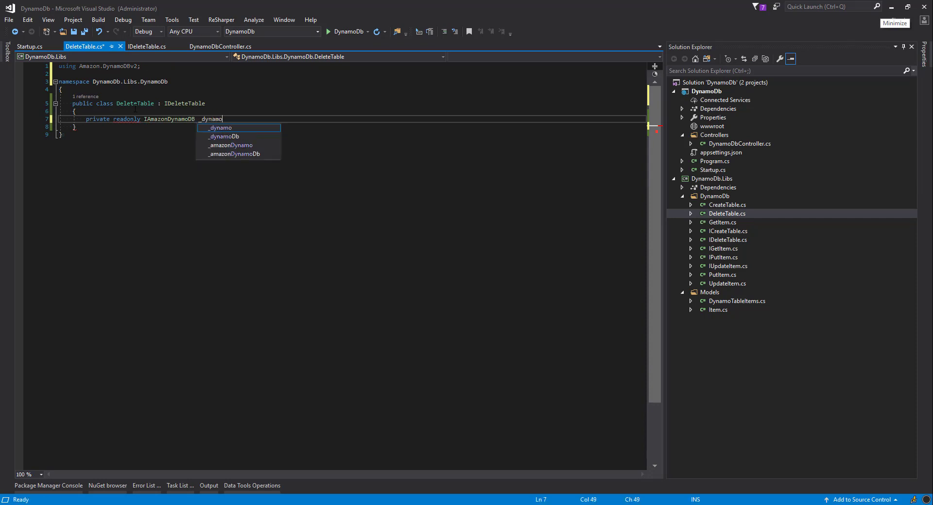
text(Client;)
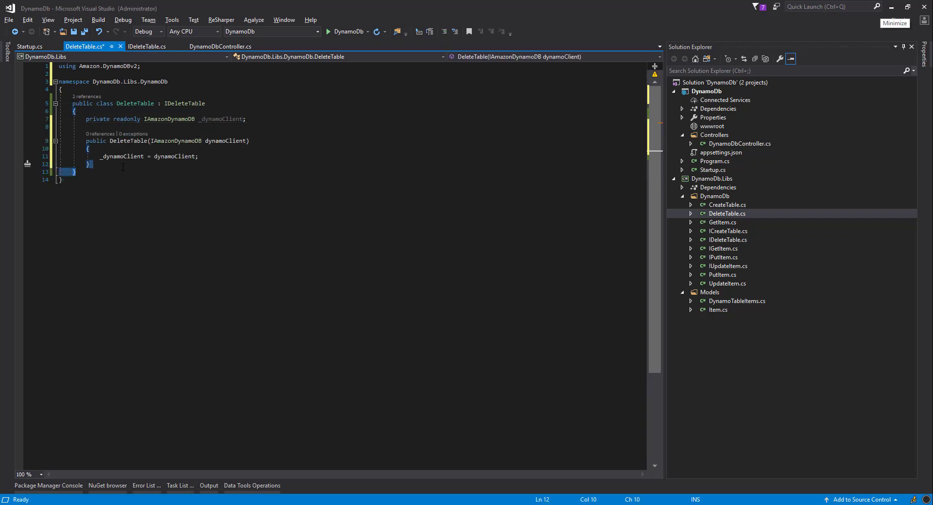
Step: Add a public async Task<DeleteTableResponse> ExecuteTableDelete(string tableName) method and begin its request variable
text(puib)
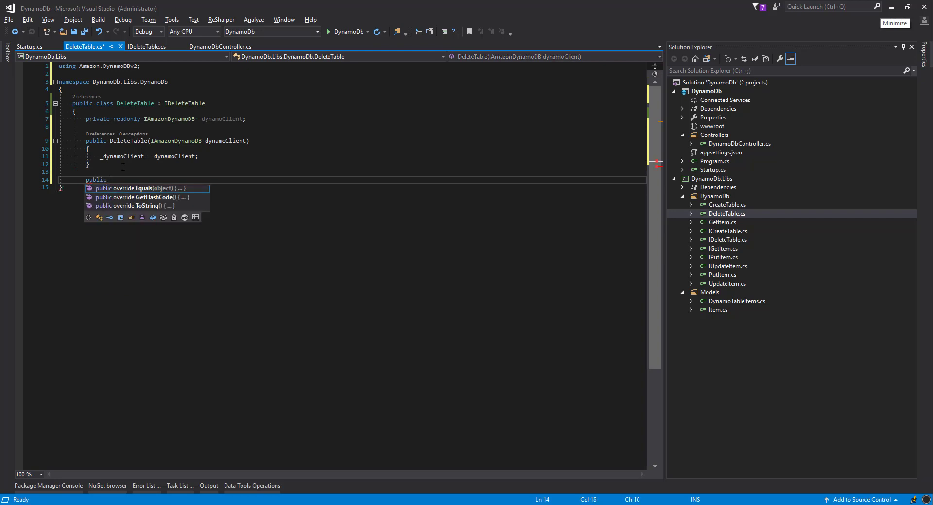
text(asy)
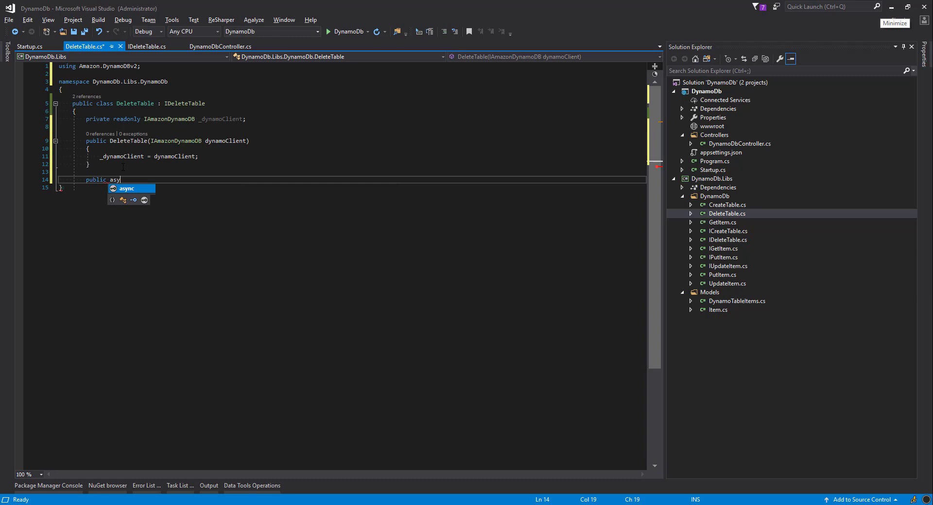
text(Task)
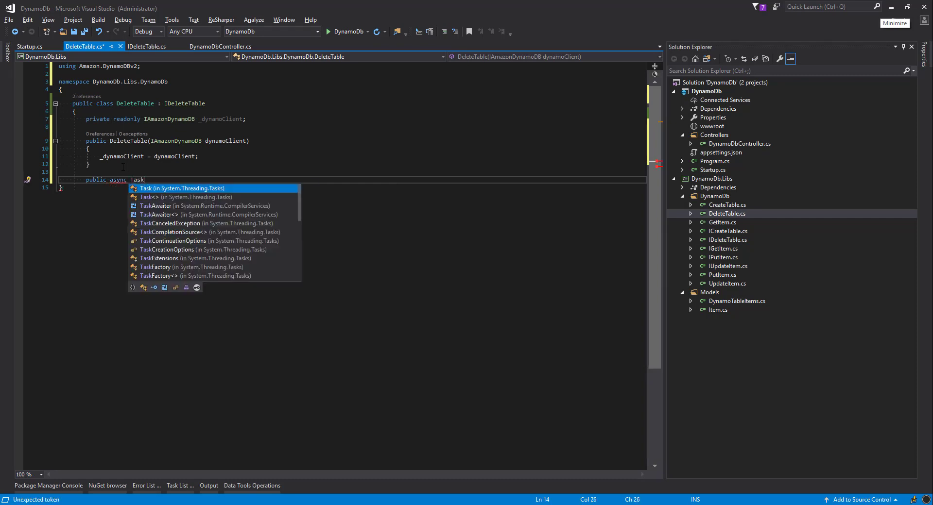
text(<De>)
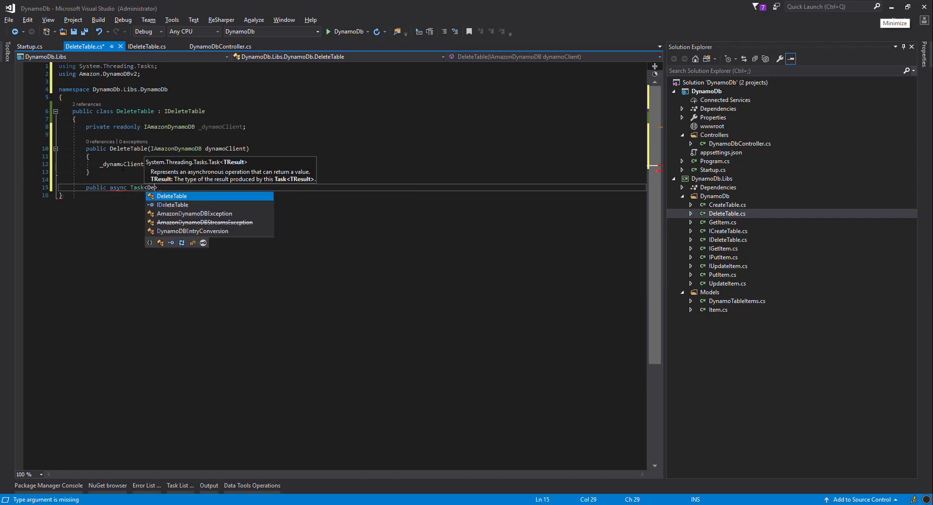
text(e)
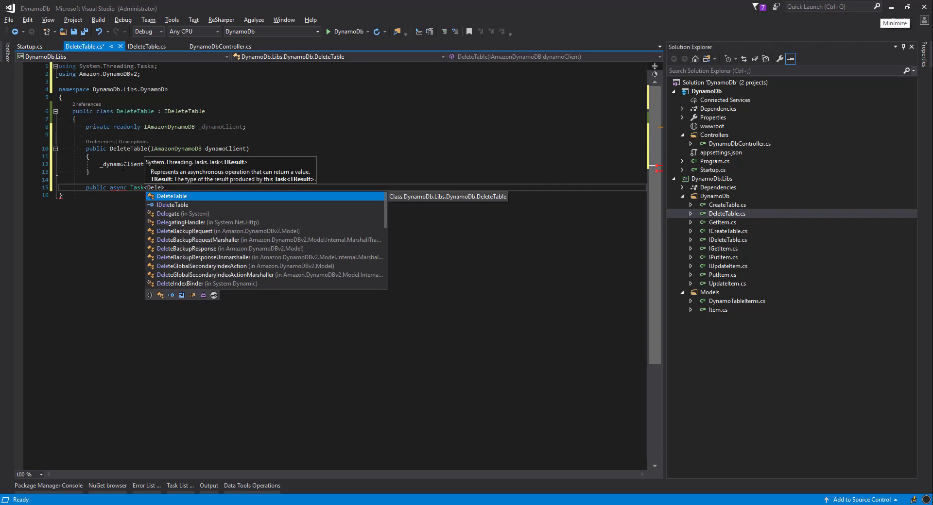
text(TableResponse)
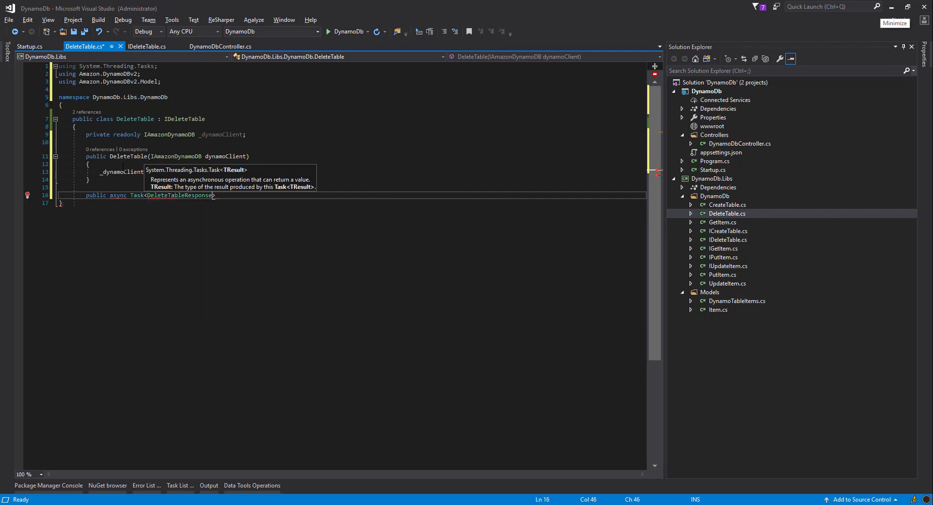
text(ExecuteT)
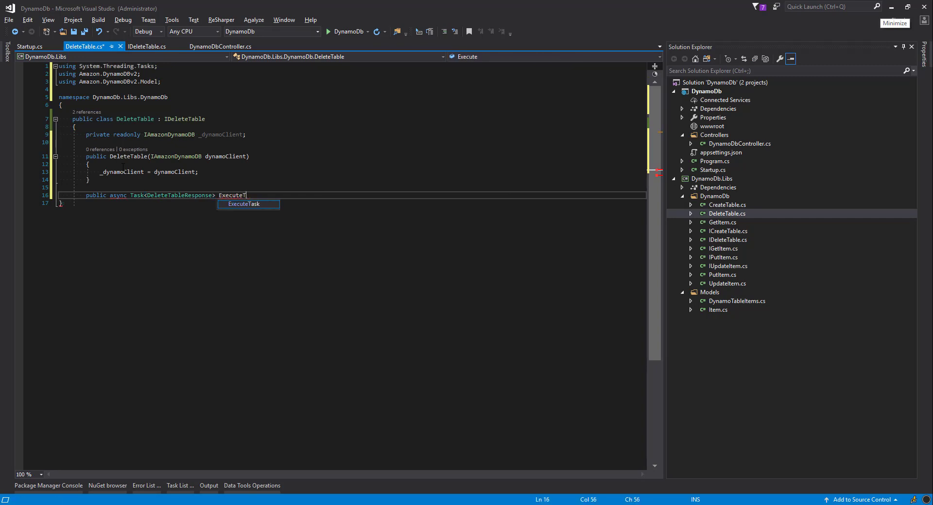
text(ableDelete)
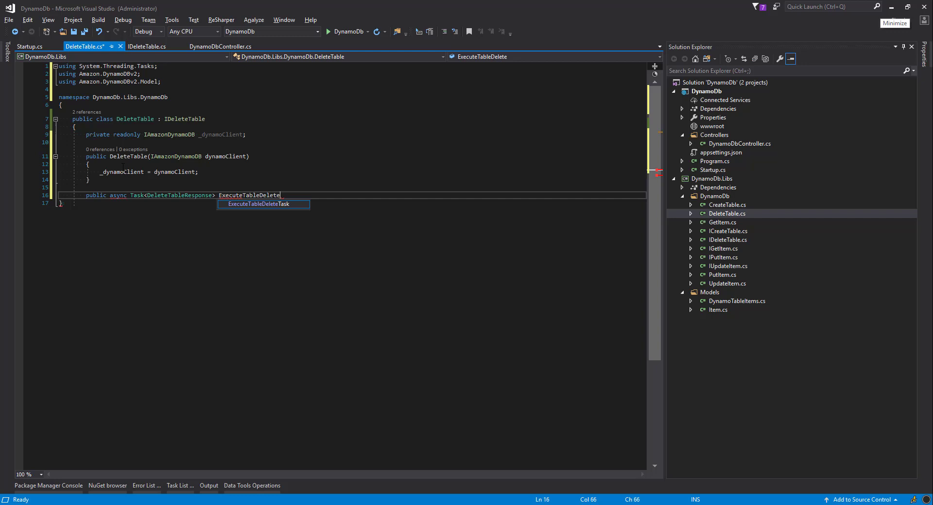
double_click(249, 195)
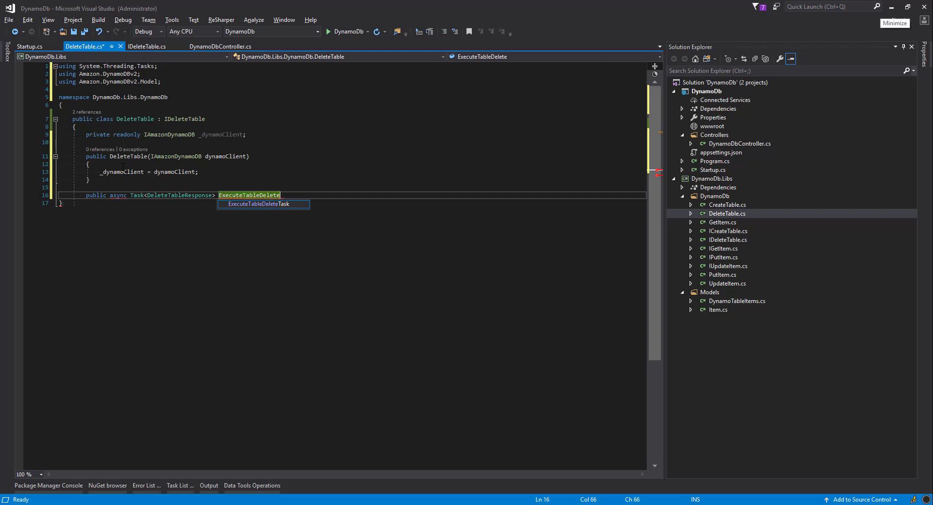
text((string t))
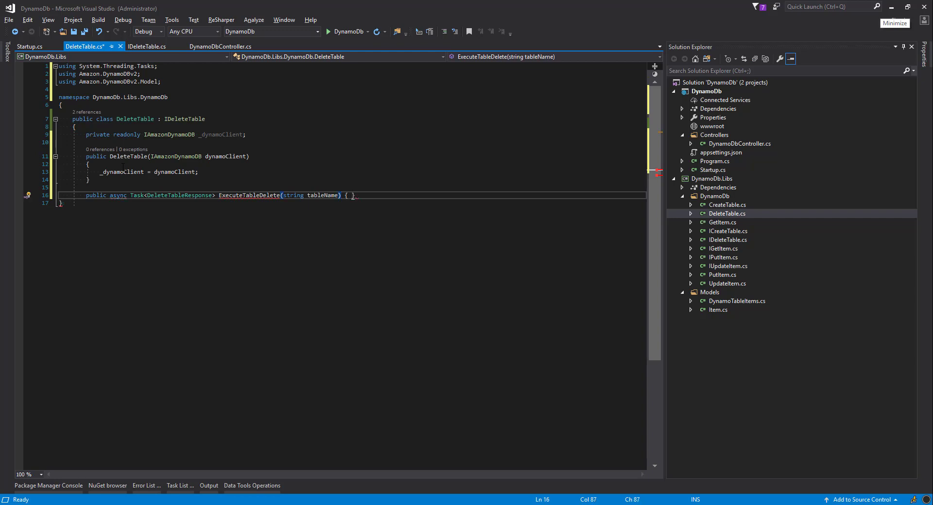
text(var)
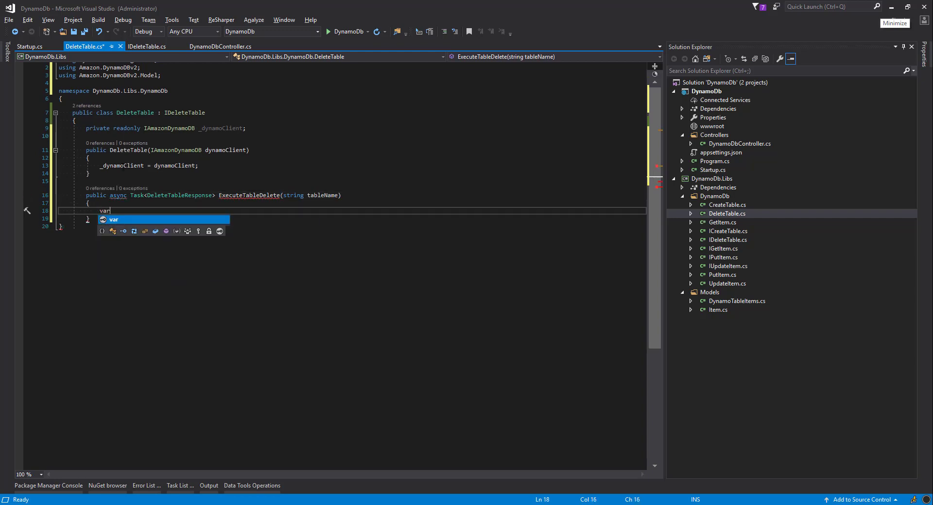
text(request = new)
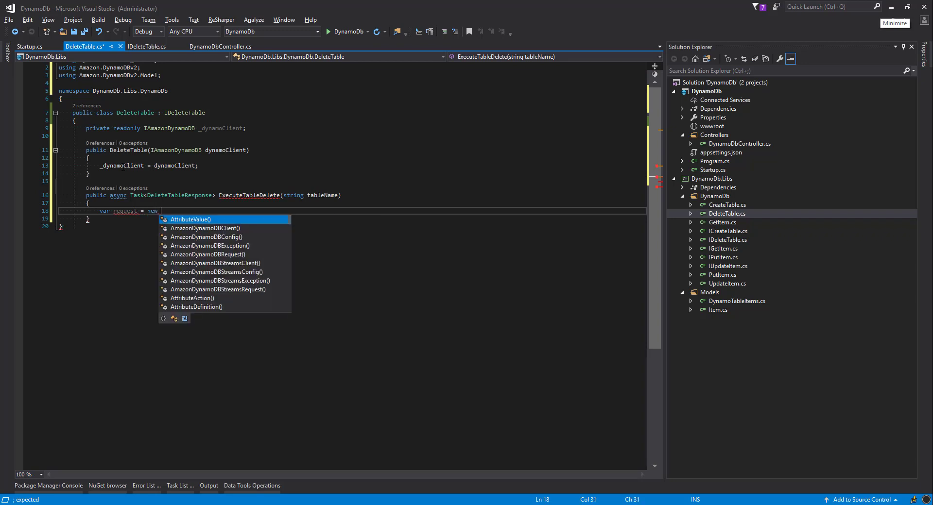
Step: Initialise the delete request with TableName set to the tableName parameter
text(Delet)
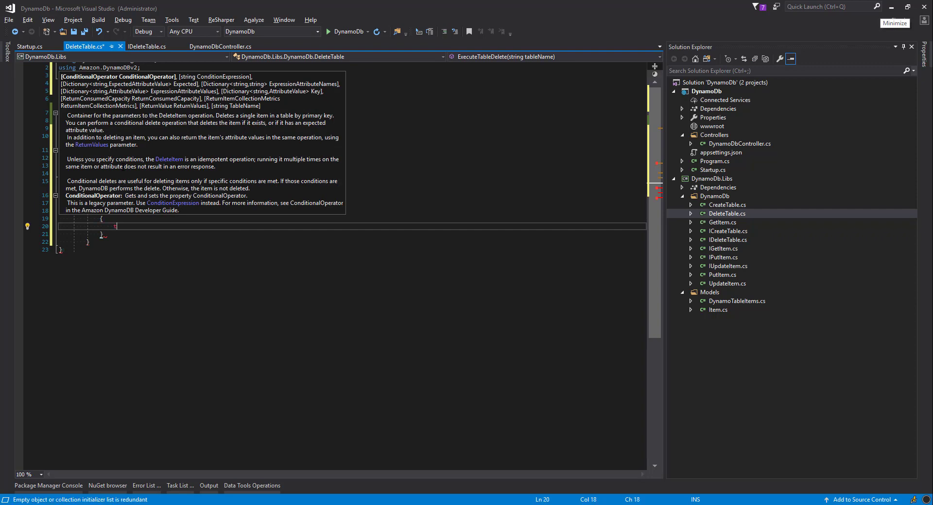
text(TableName = tableName)
click(352, 233)
text(;)
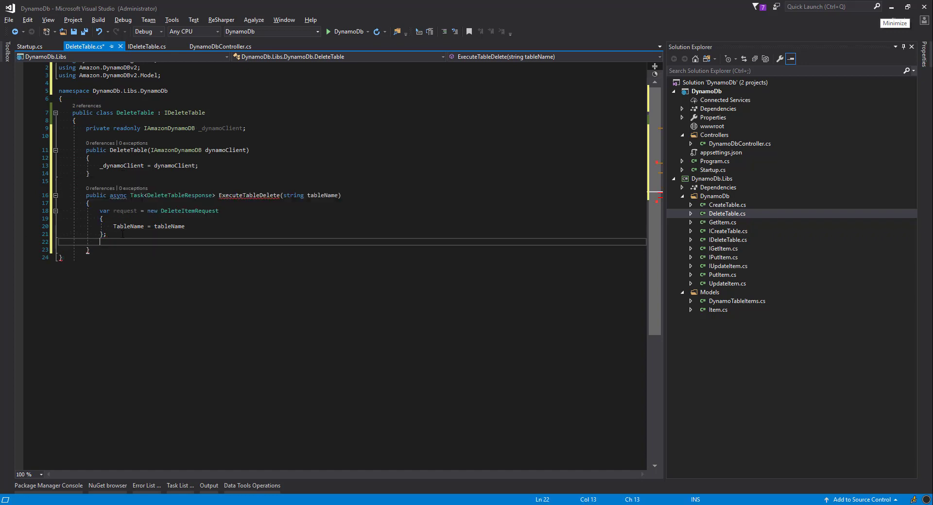
Step: Await _dynamoClient.DeleteTableAsync(request) into a response variable and return the response
text(var response = await)
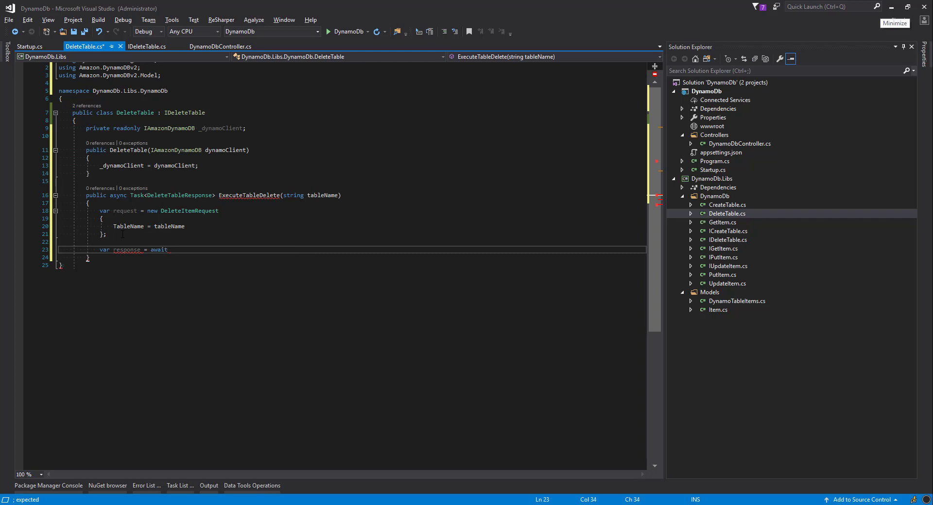
text(_dynamoClient.)
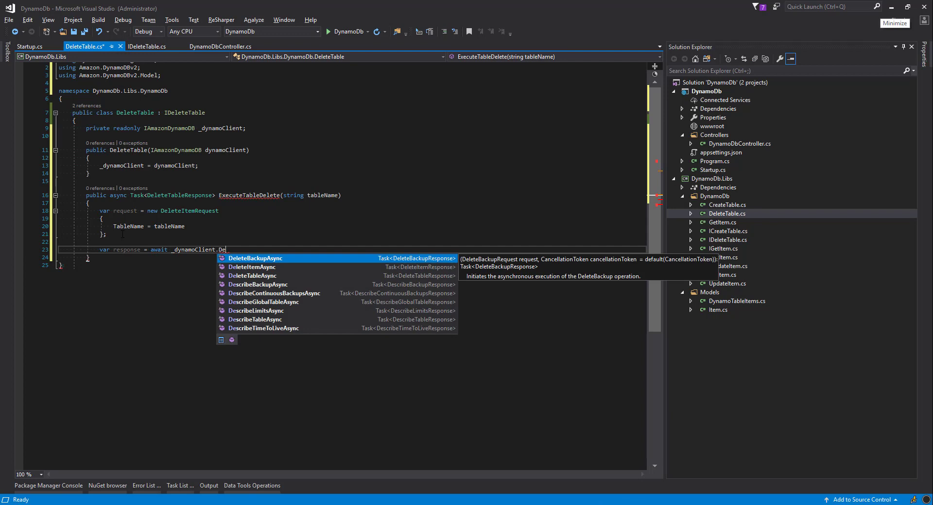
text(DeleteTableAsync()
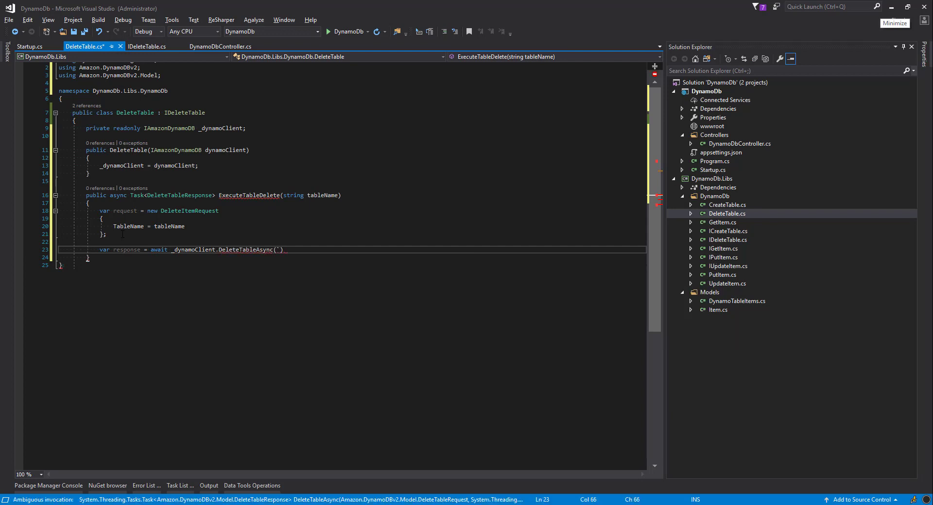
text(request)
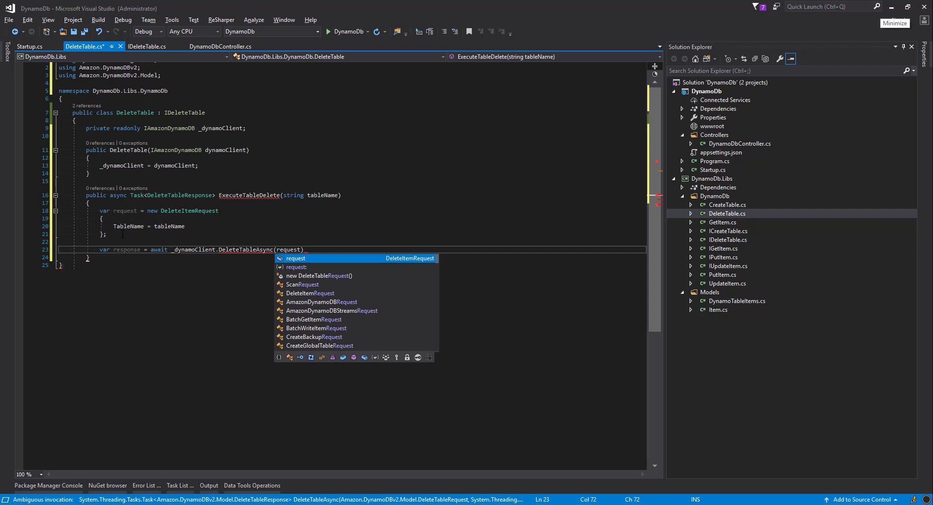
text(return)
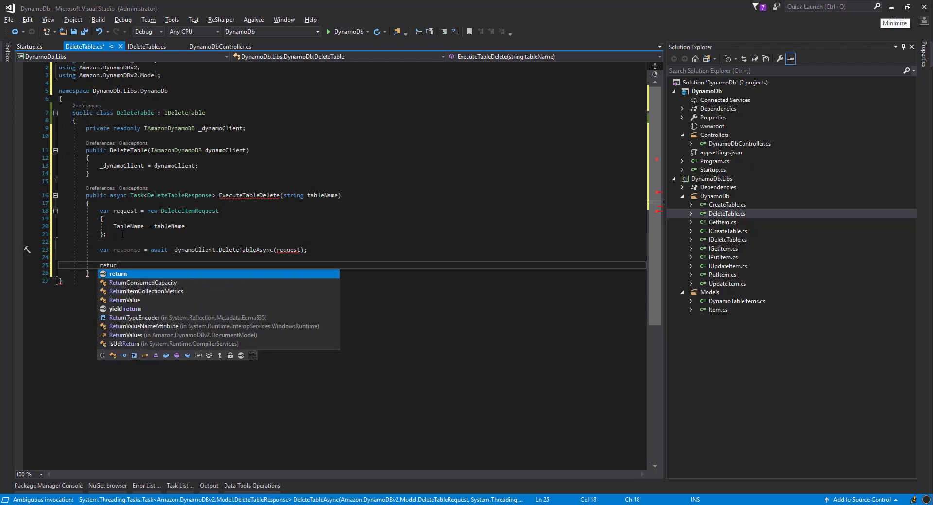
text(response)
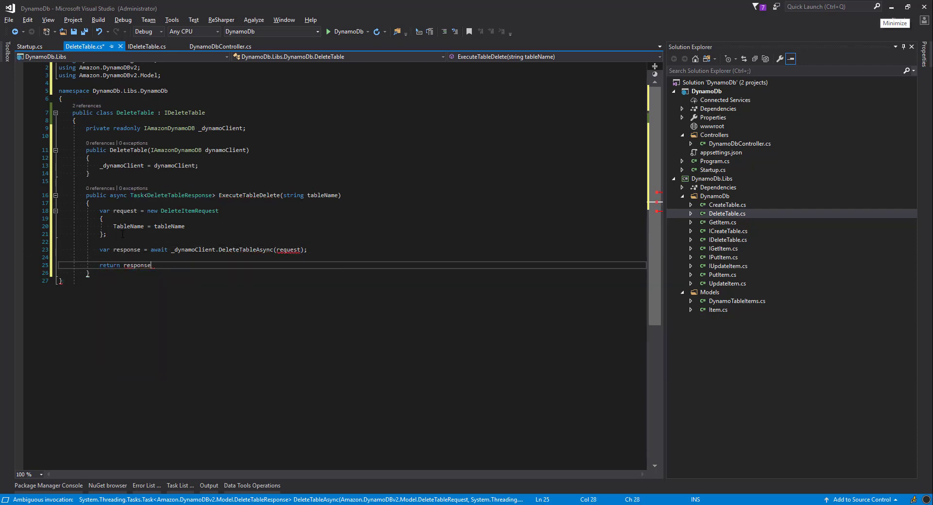
text(;)
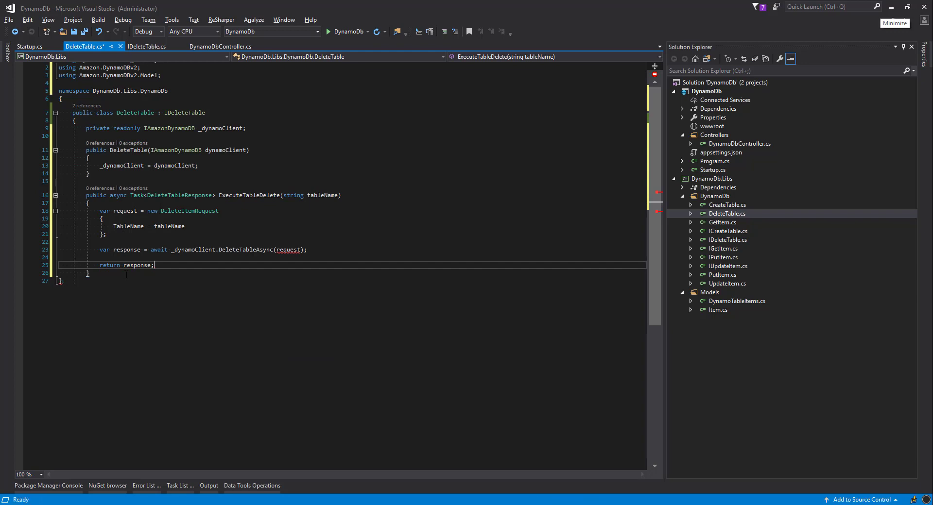
key(enter)
text(})
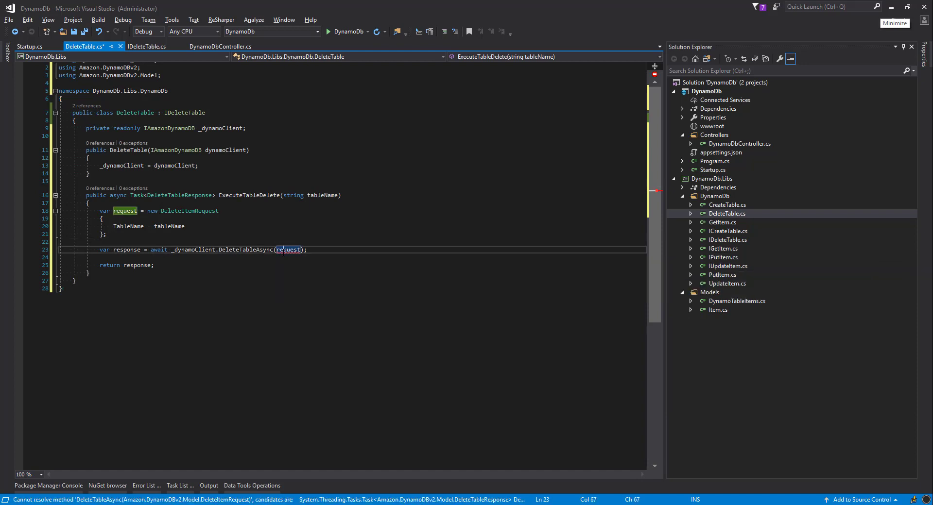
mouse_move(287, 249)
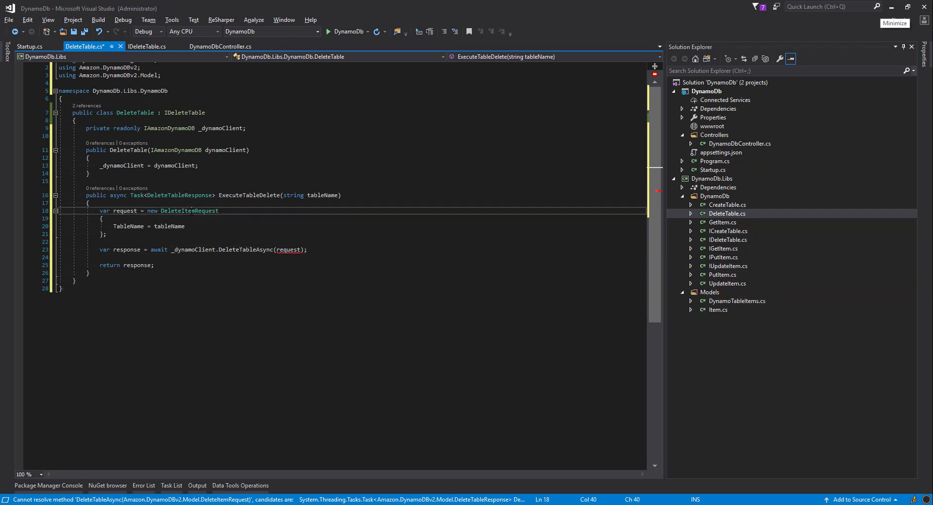
Step: Change the request type from DeleteItemRequest to DeleteTableRequest
text(Dele)
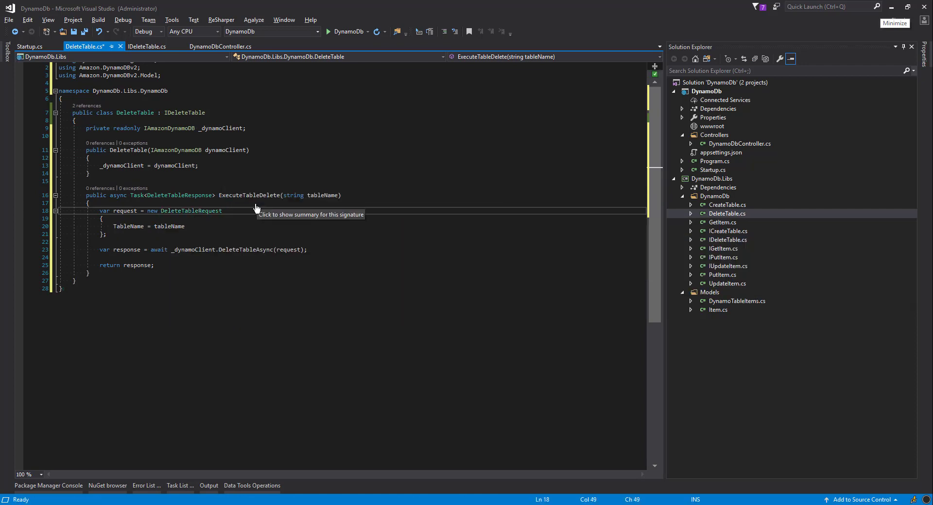
double_click(190, 211)
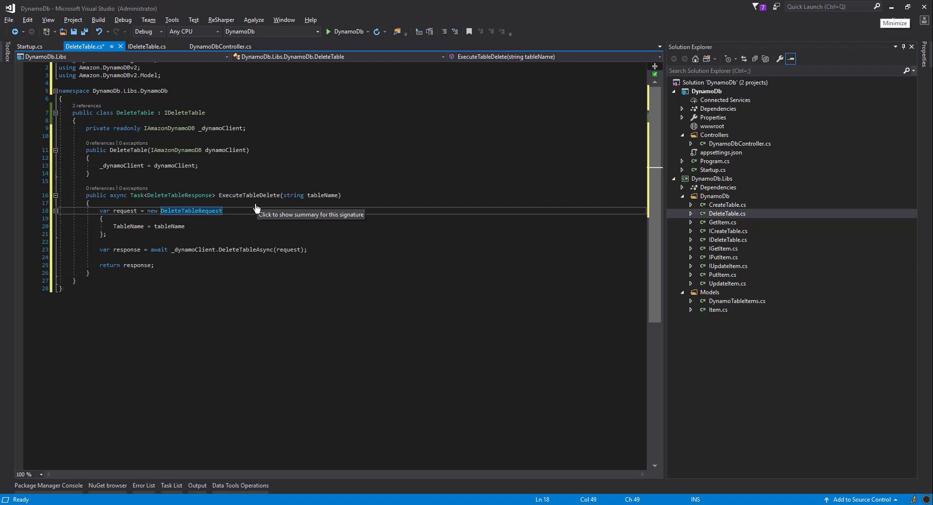
mouse_move(284, 234)
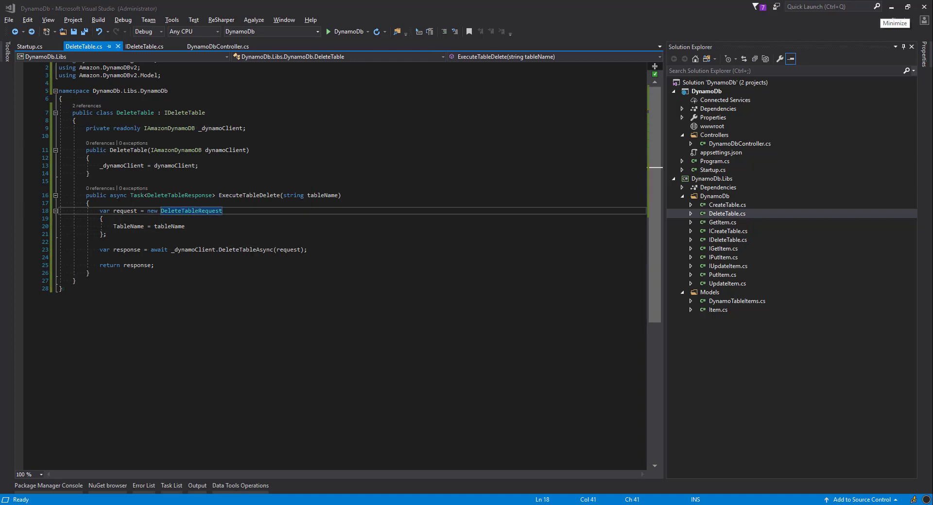
mouse_move(341, 4)
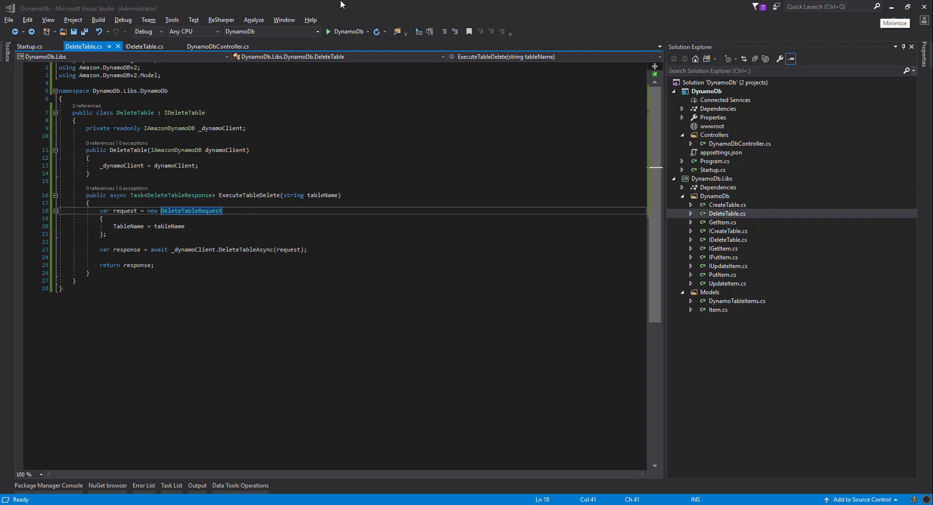
Step: Pull the ExecuteTableDelete member up from DeleteTable into the IDeleteTable interface via Refactor This
click(145, 47)
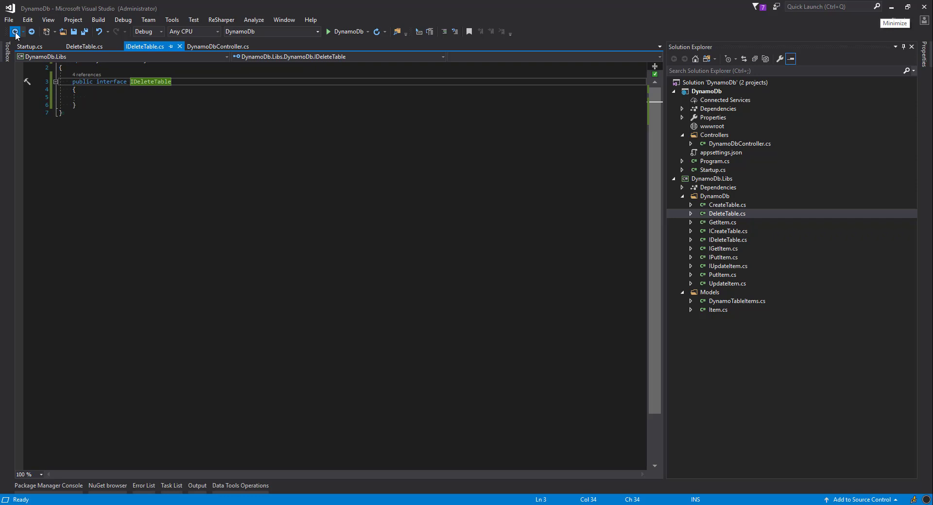
click(84, 46)
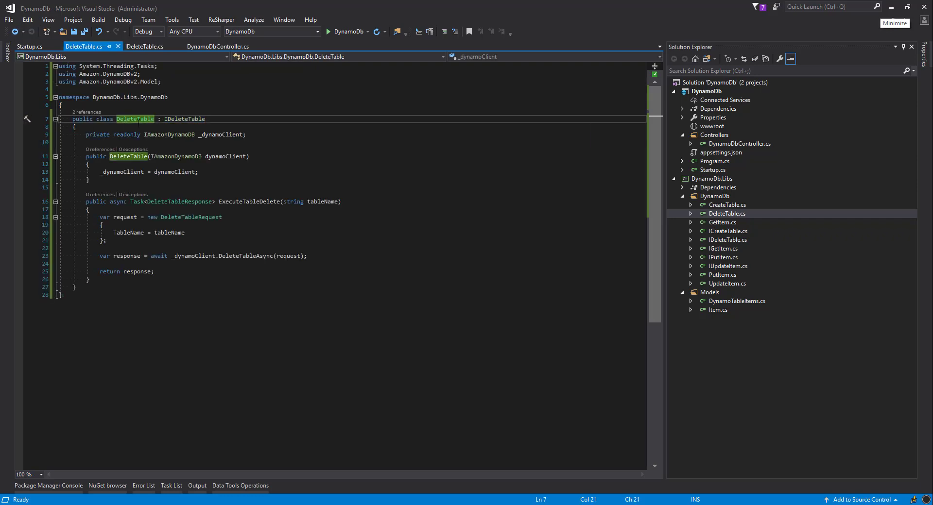
right_click(136, 119)
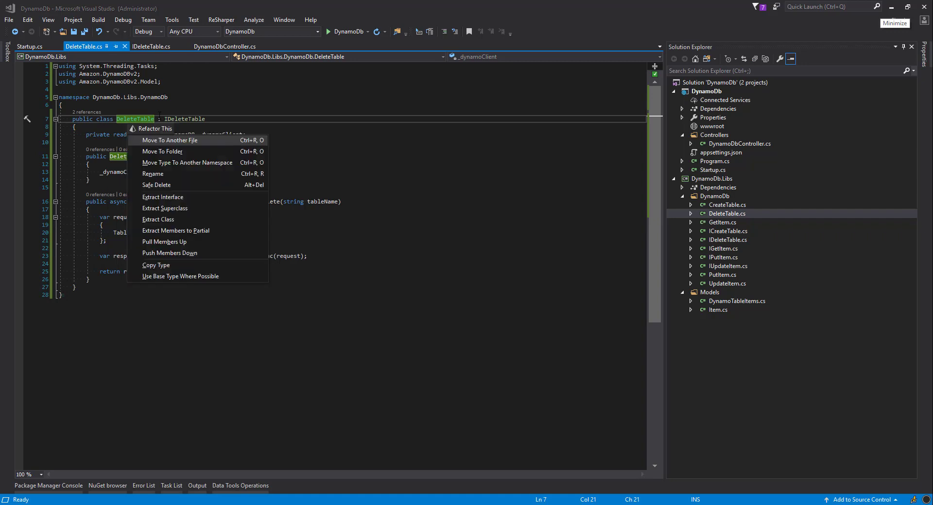
mouse_move(165, 242)
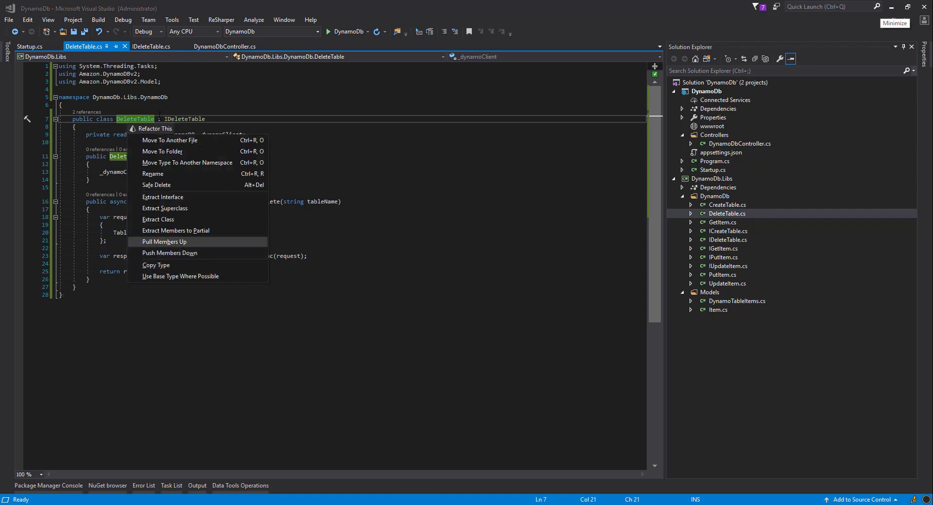
click(166, 241)
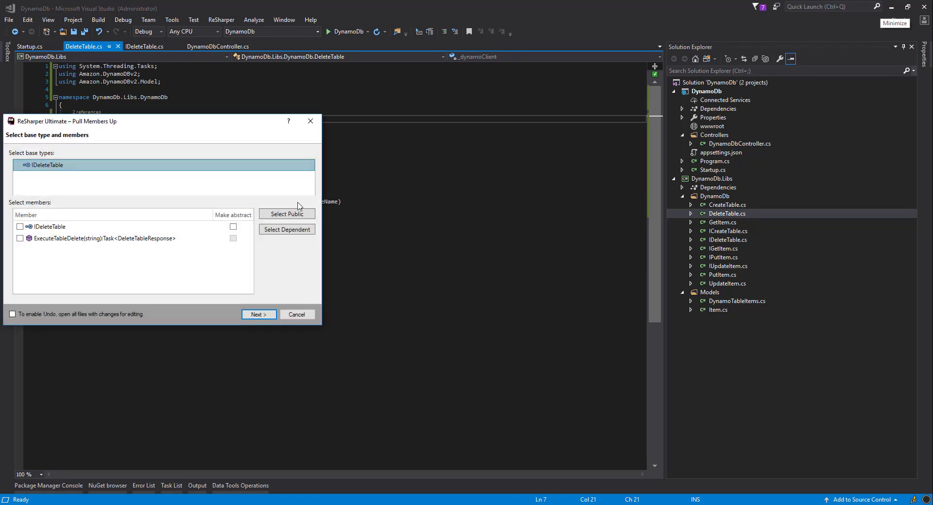
click(296, 313)
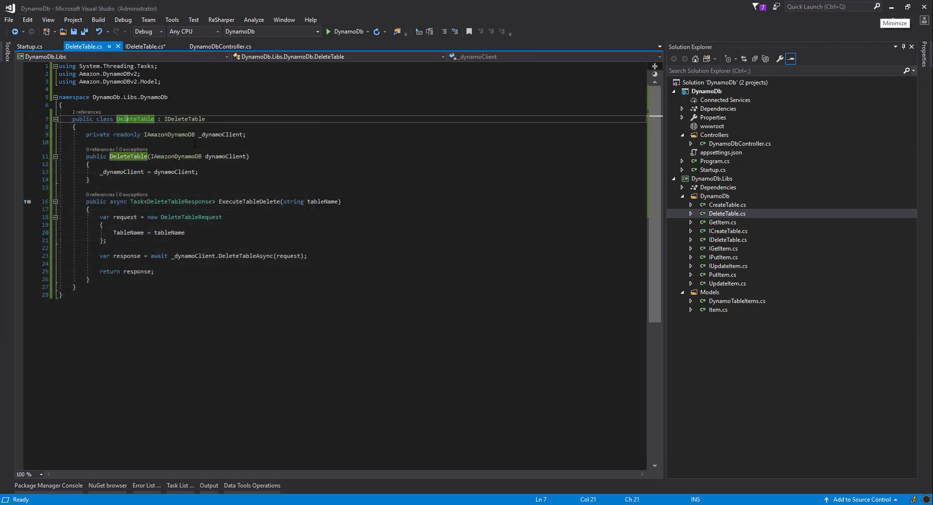
click(145, 47)
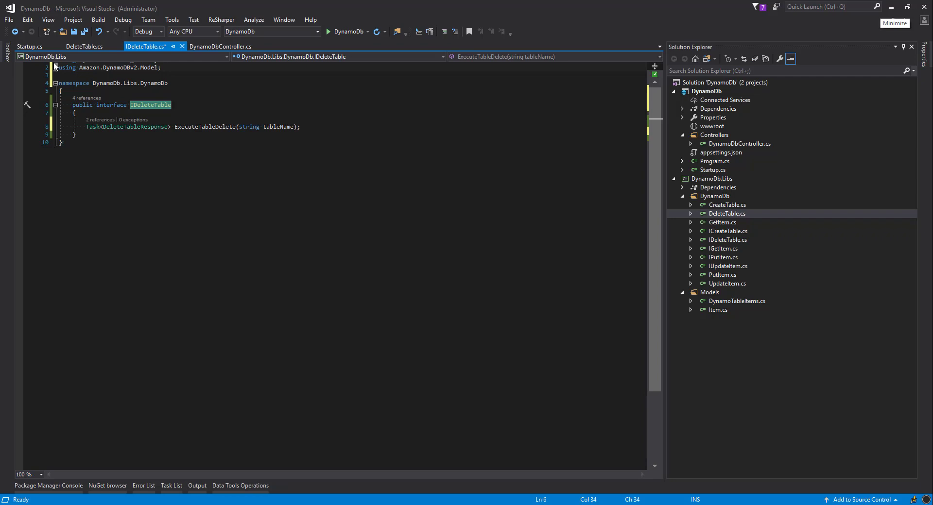
mouse_move(13, 32)
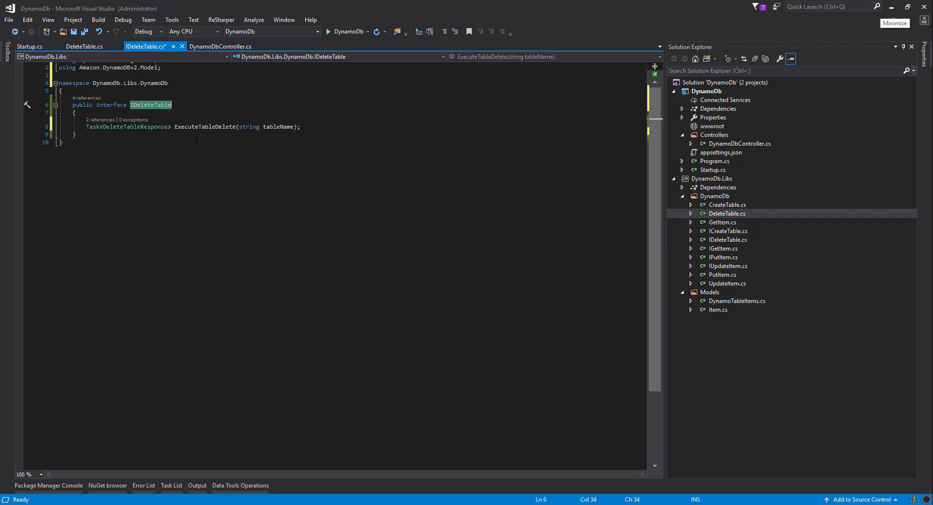
Step: Save the updated IDeleteTable interface and start the DynamoDb web project
key(ctrl+s)
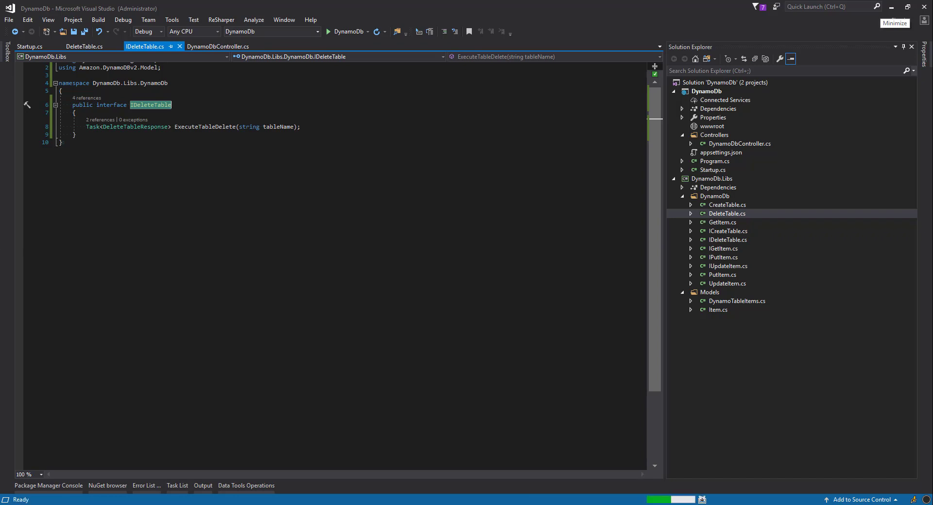
click(161, 105)
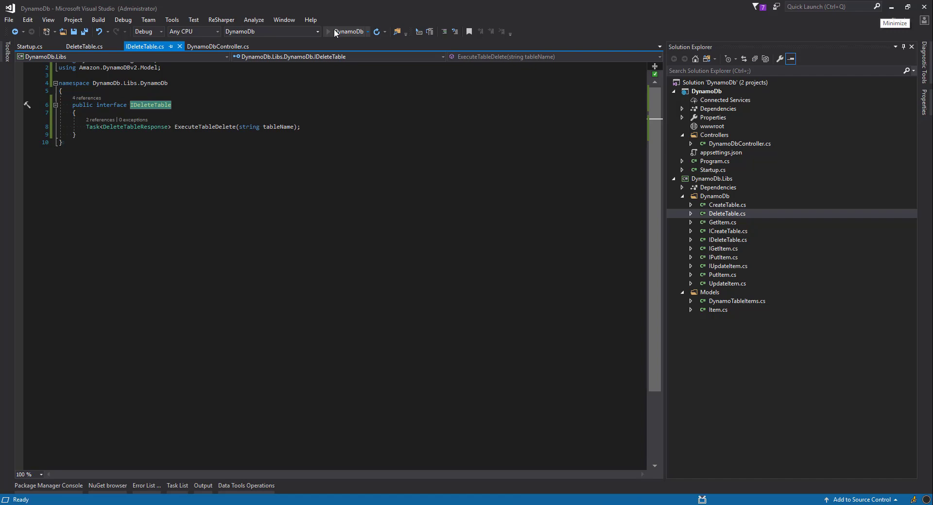
Step: Switch to the AWS DynamoDB console to view TestingDBTable
click(328, 31)
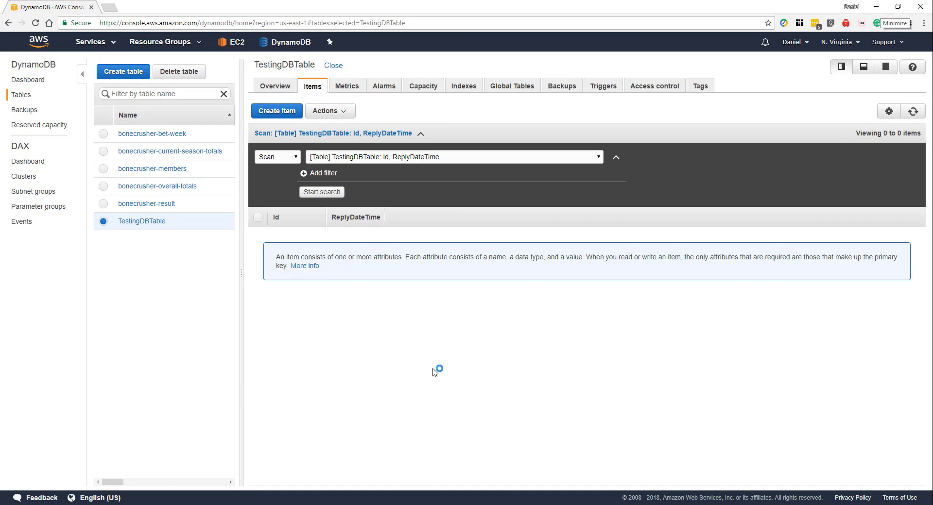
mouse_move(142, 221)
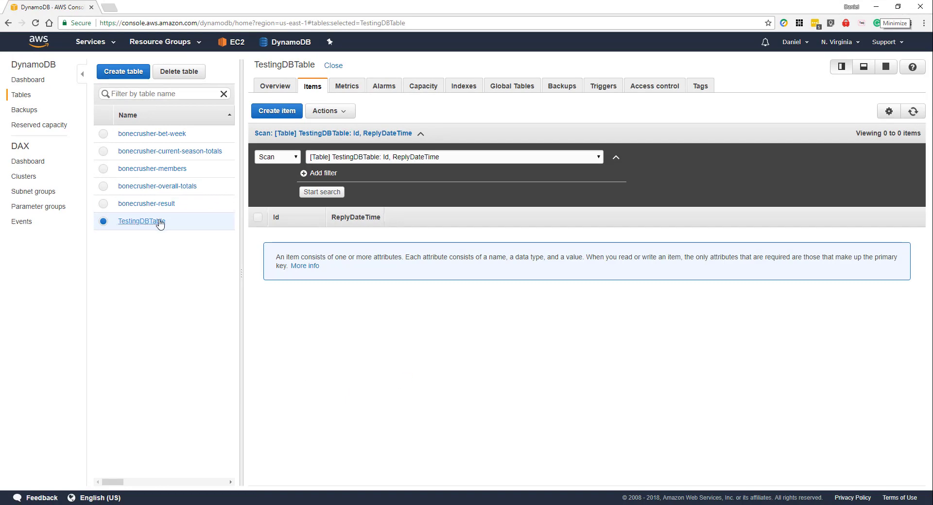
mouse_move(609, 435)
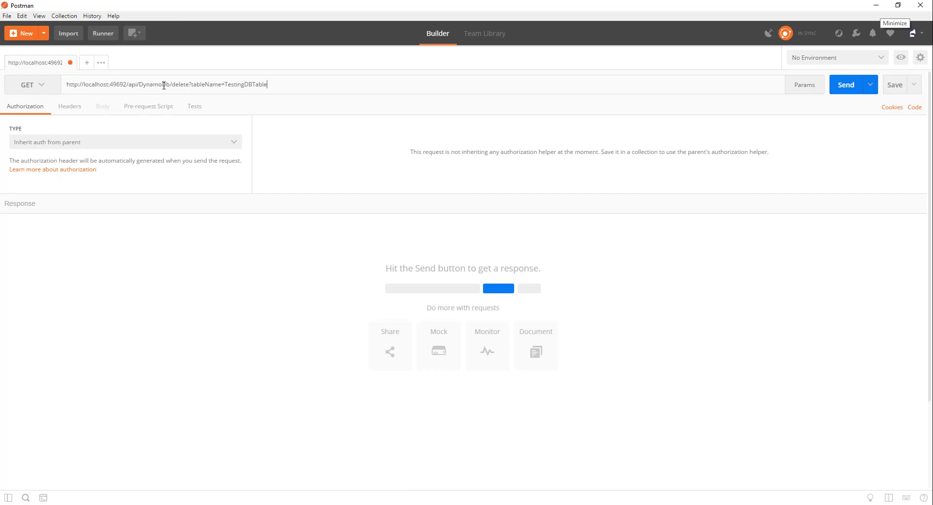
Step: Send a DELETE to api/DynamoDb/delete?tableName=TestingDBTable, returning 200 OK with tableStatus DELETING
click(31, 84)
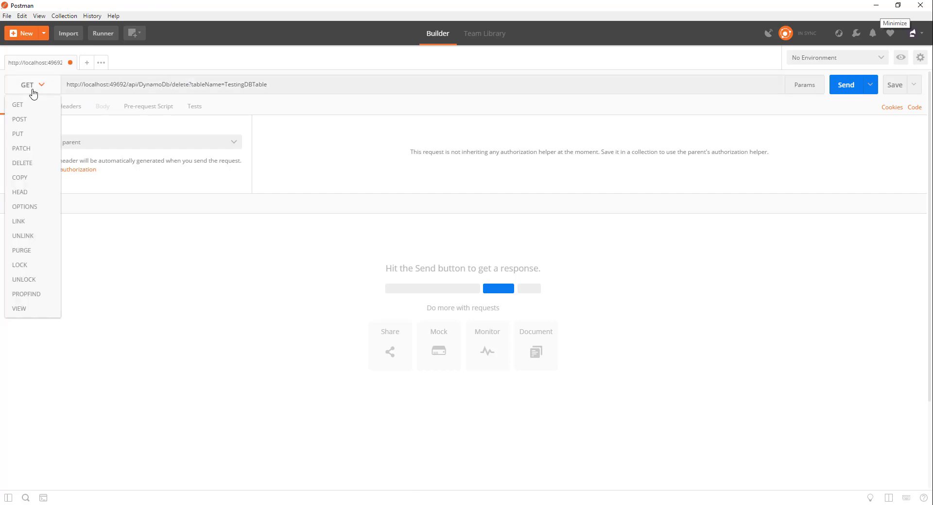
click(23, 162)
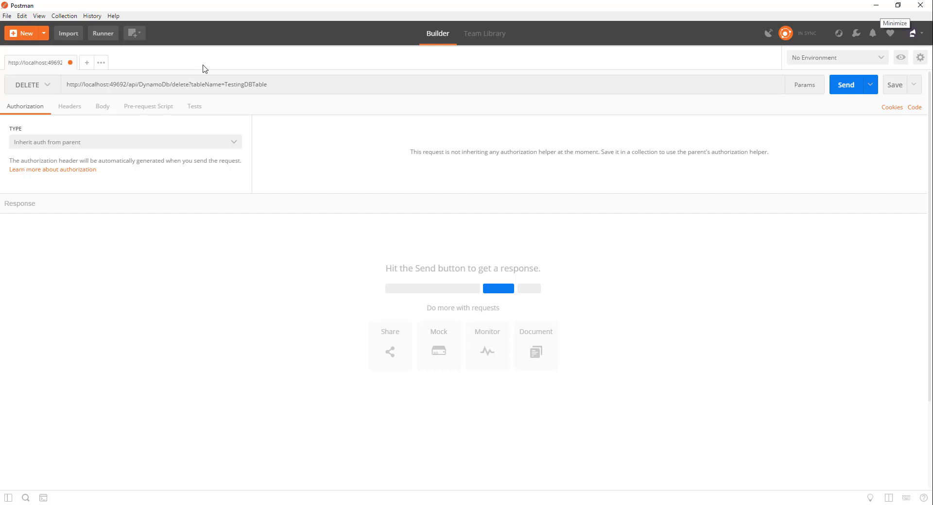
click(253, 84)
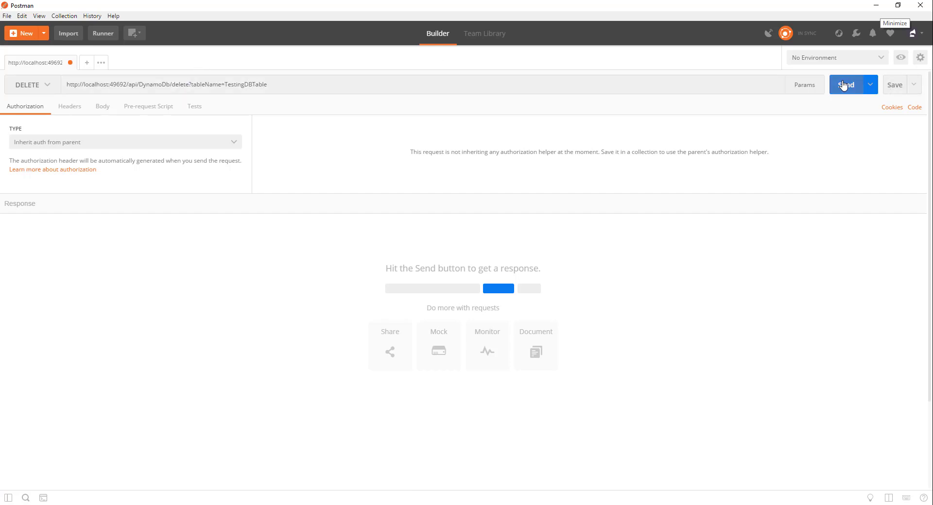
click(845, 84)
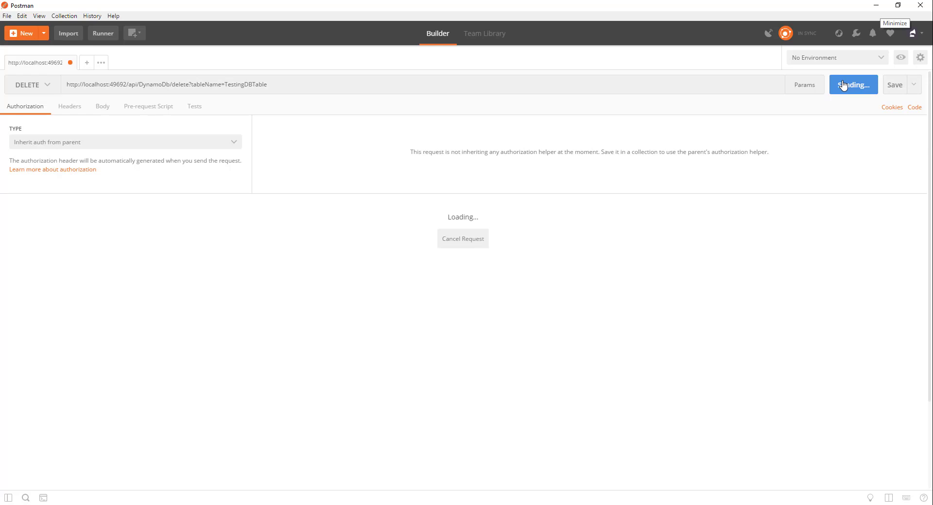
click(849, 85)
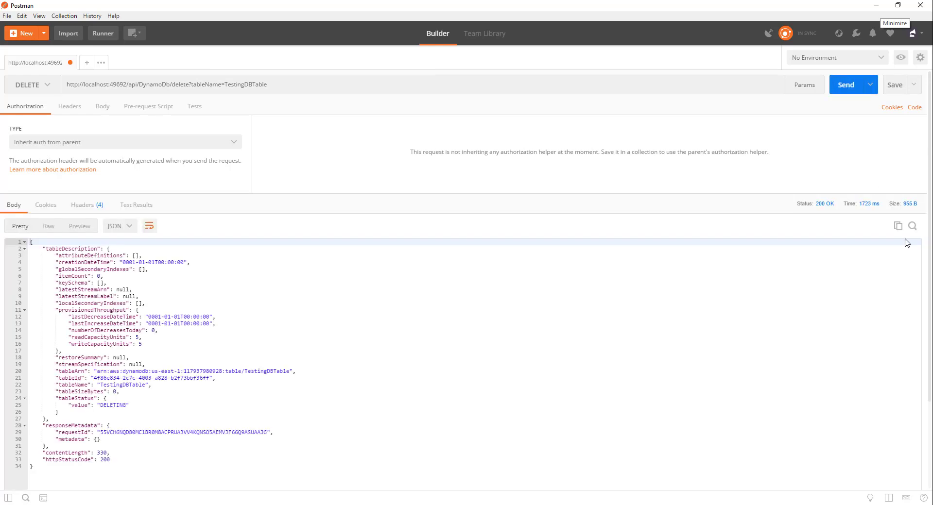